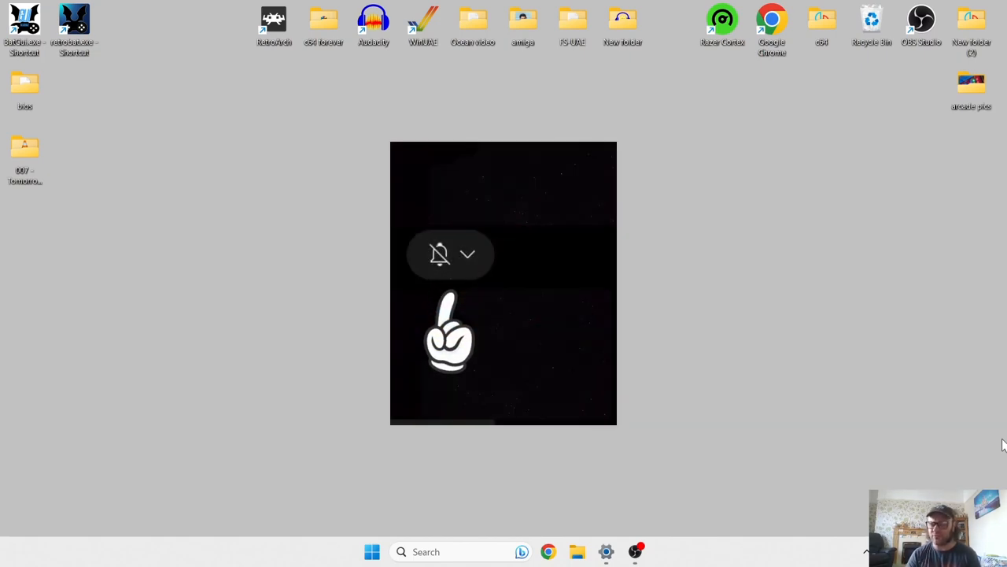
Launch RetroBat from its desktop shortcut into the full-screen main menu.
click(467, 254)
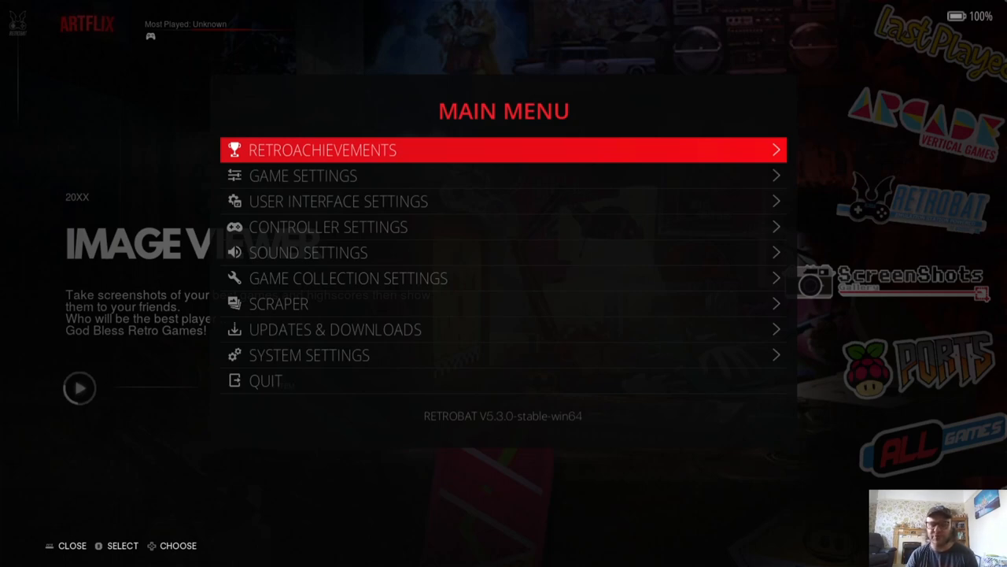
Review the Missing BIOS report down to the psx entries, then leave it and quit RetroBat.
click(302, 176)
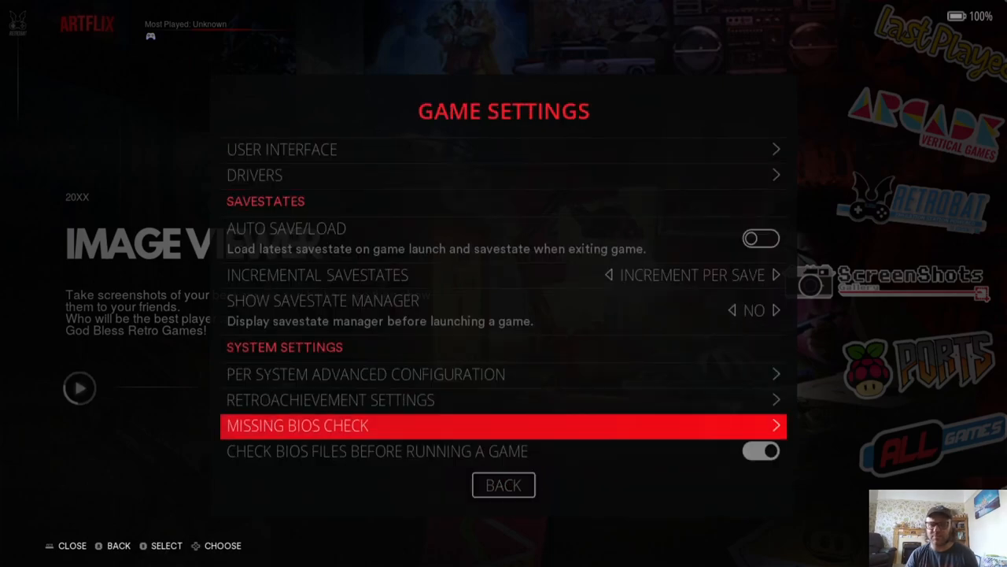
click(297, 425)
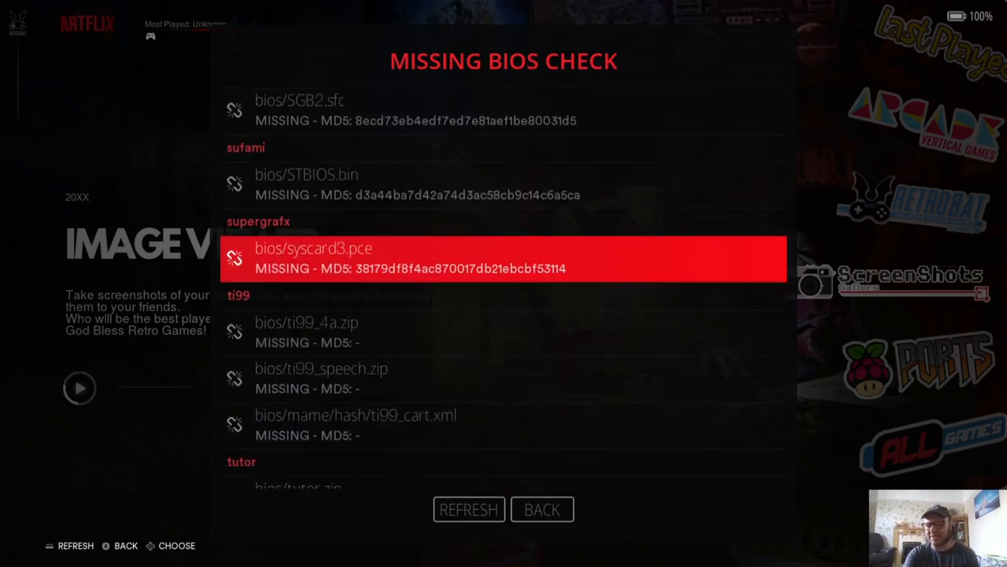
scroll(down, 3)
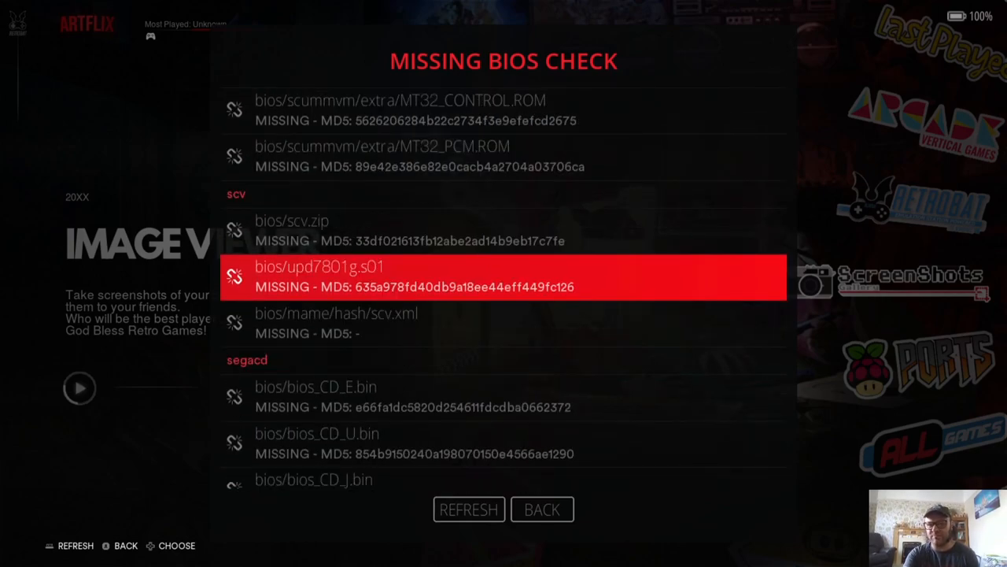
scroll(down, 3)
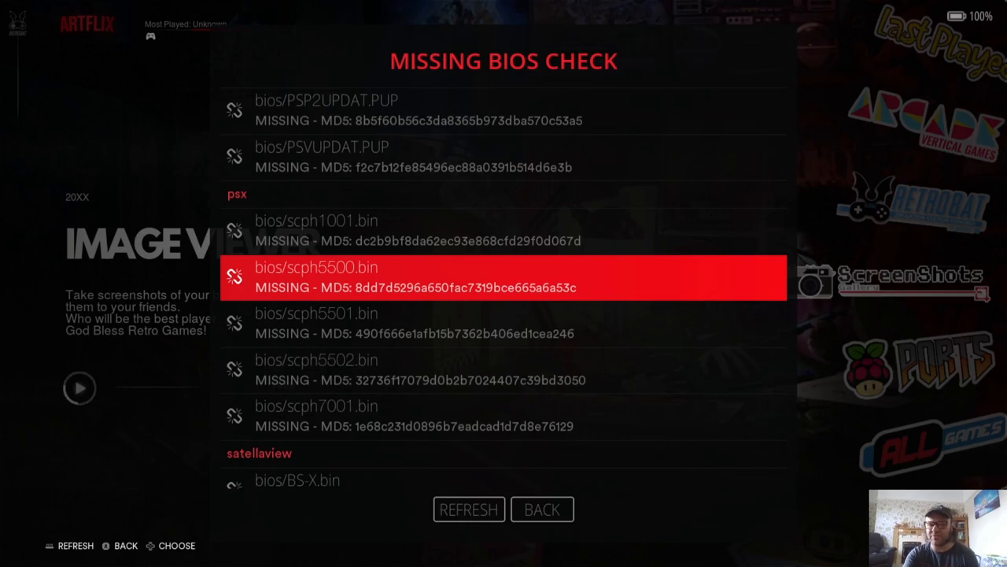
scroll(down, 3)
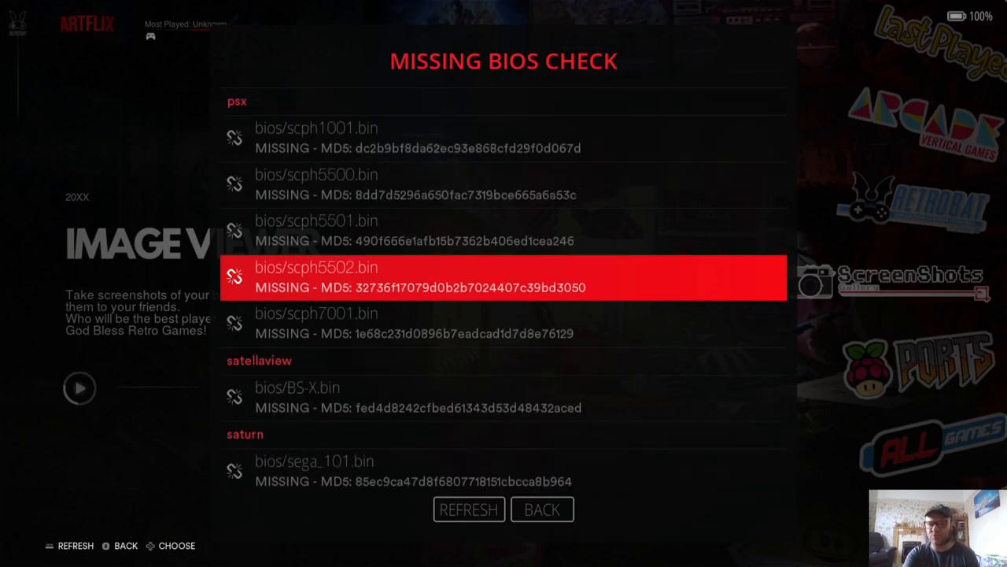
click(542, 510)
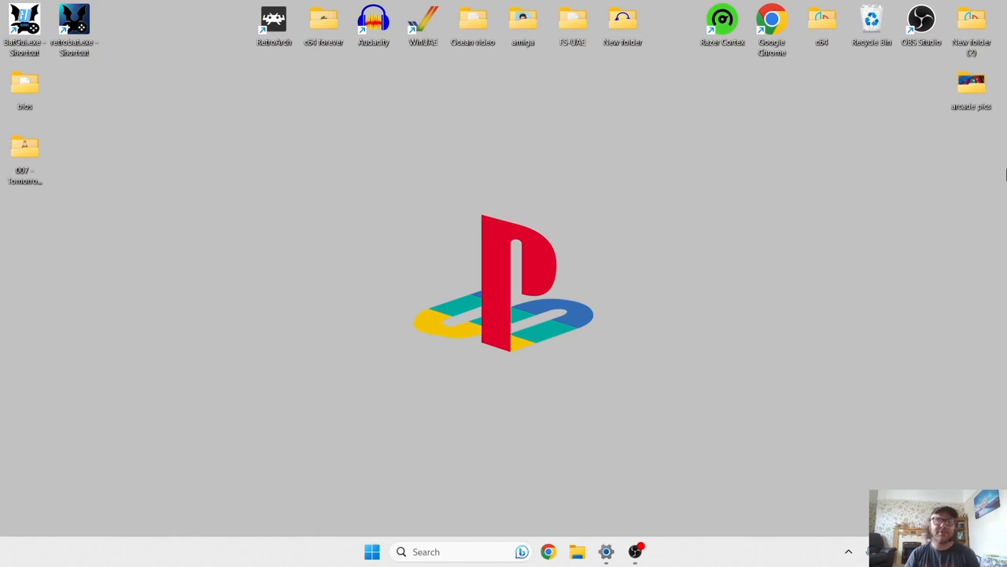
mouse_move(74, 18)
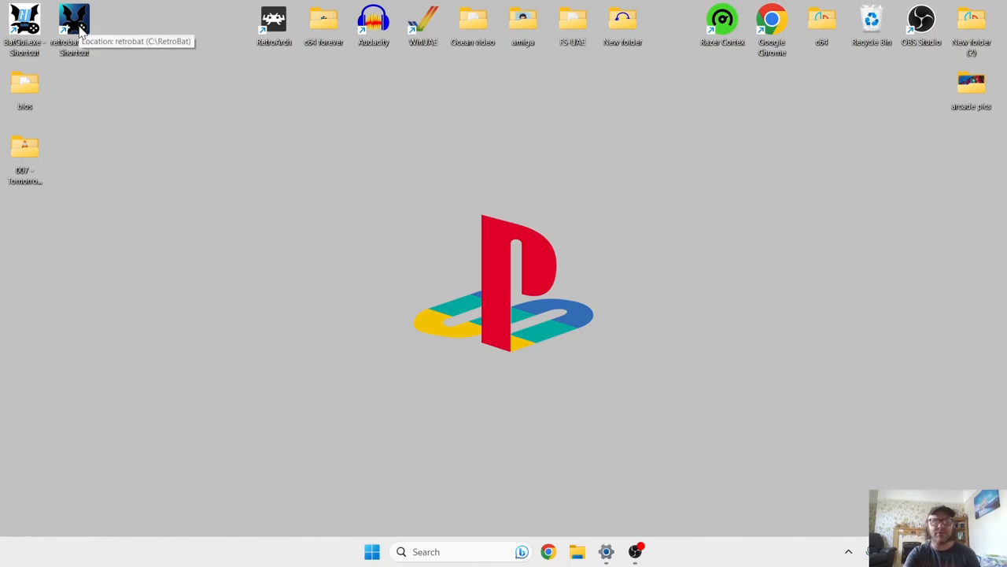
Reach RetroBat's bios folder via the shortcut's file location and bring in the scph .bin files.
right_click(73, 28)
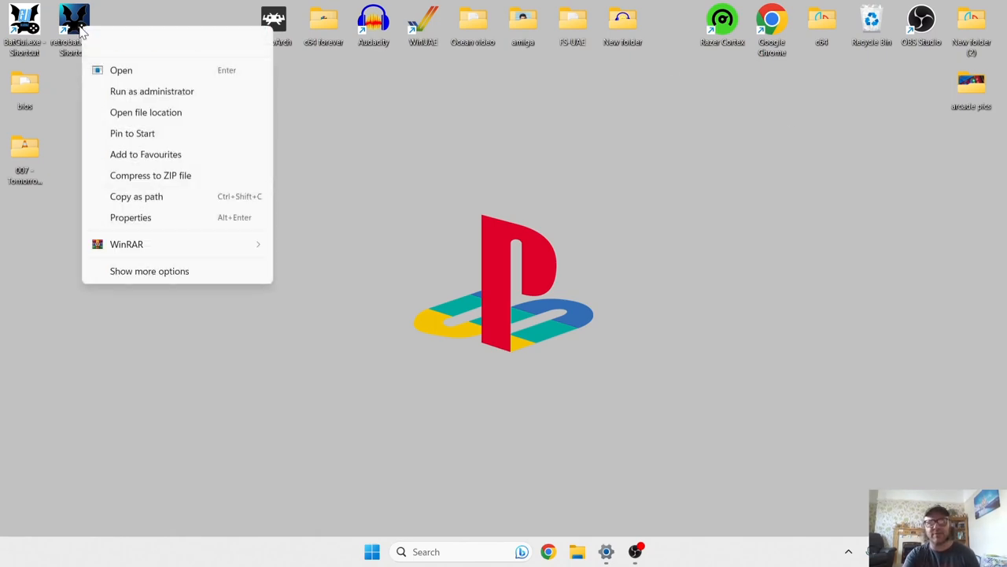
mouse_move(161, 112)
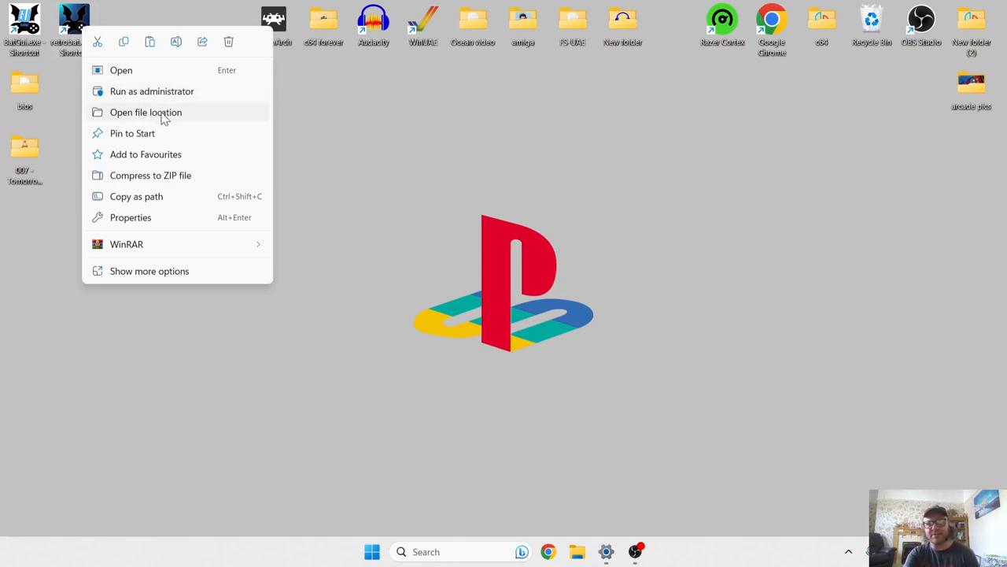
click(145, 112)
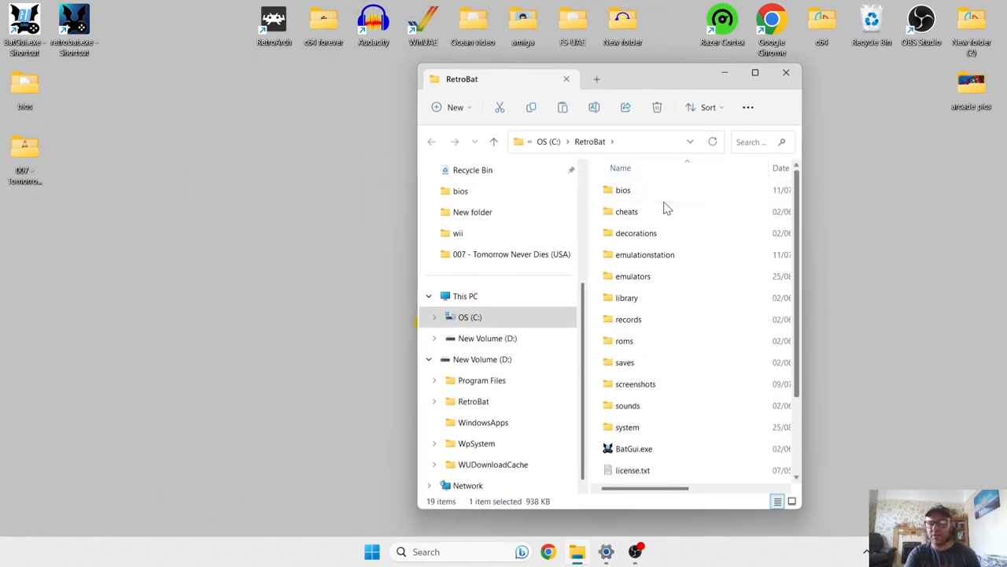
double_click(623, 188)
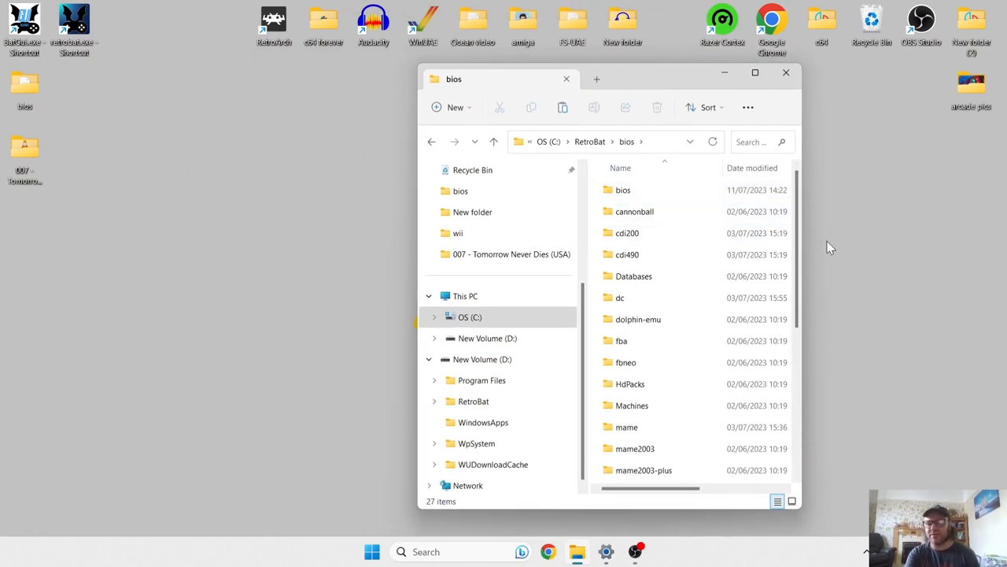
scroll(down, 3)
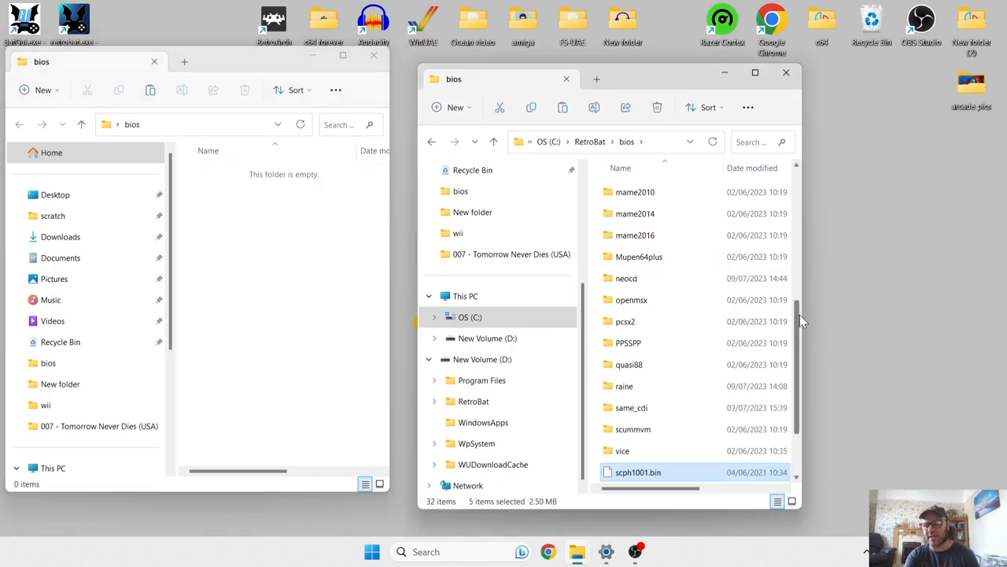
scroll(down, 3)
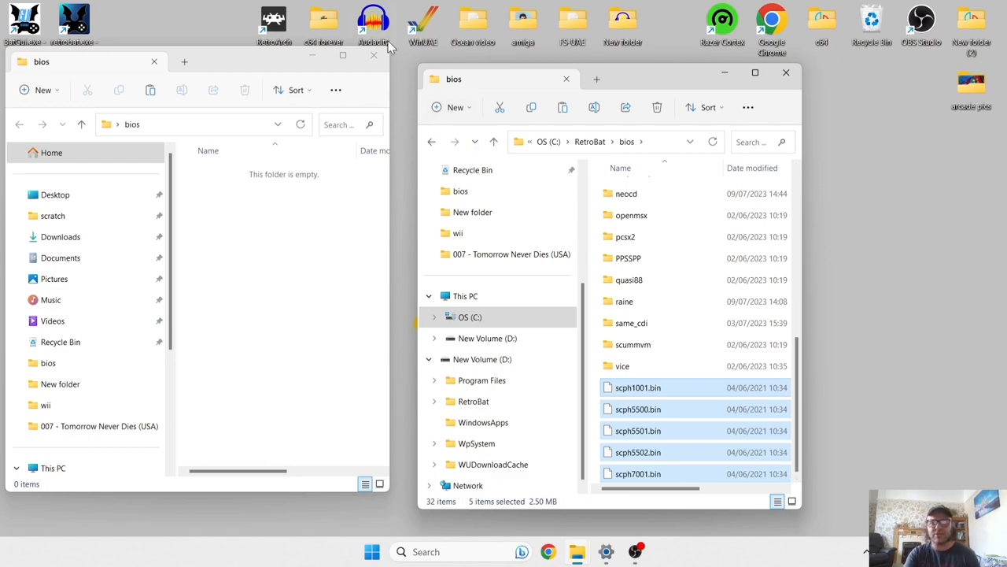
Navigate from the RetroBat folder into roms and then the psx games folder.
click(431, 142)
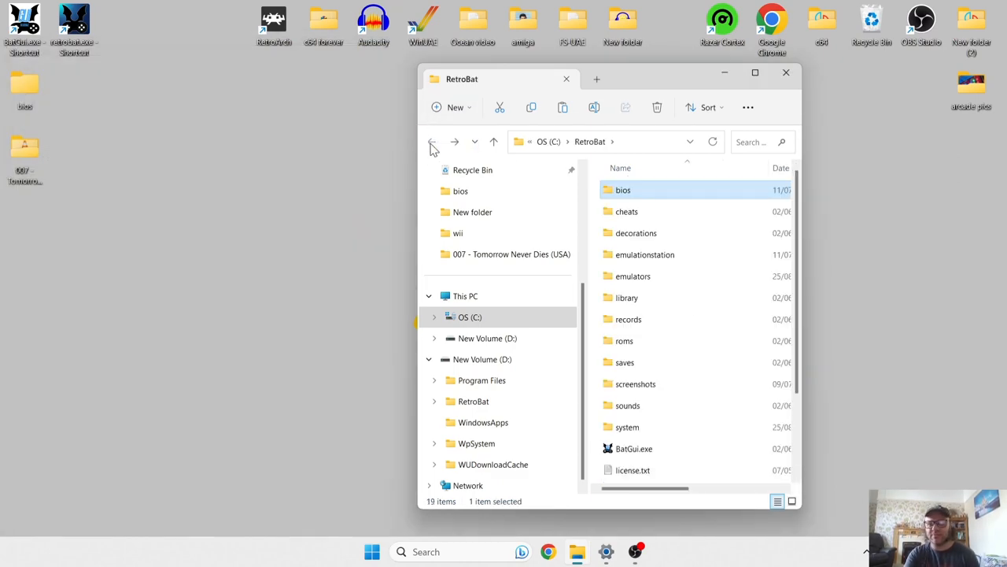
double_click(624, 340)
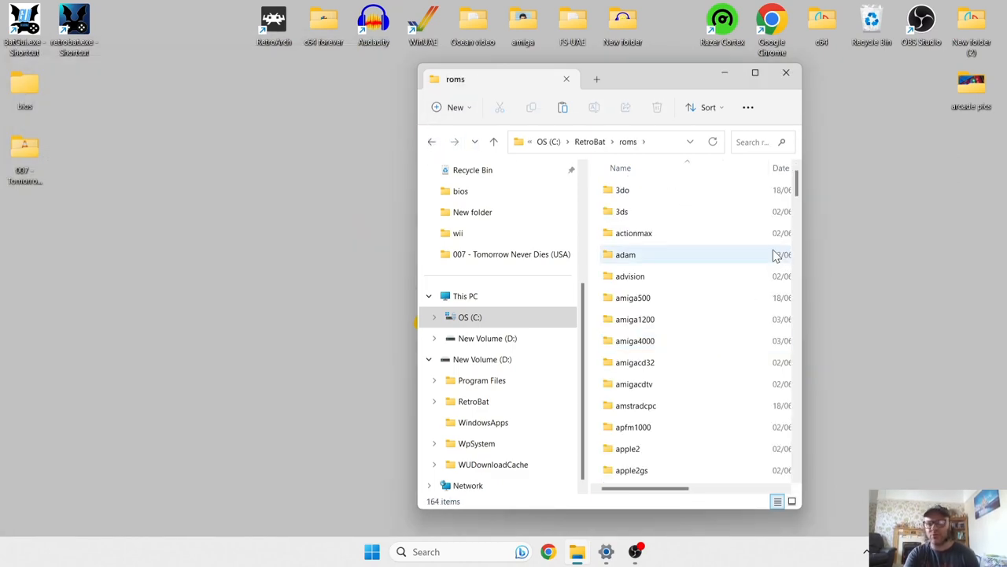
scroll(down, 3)
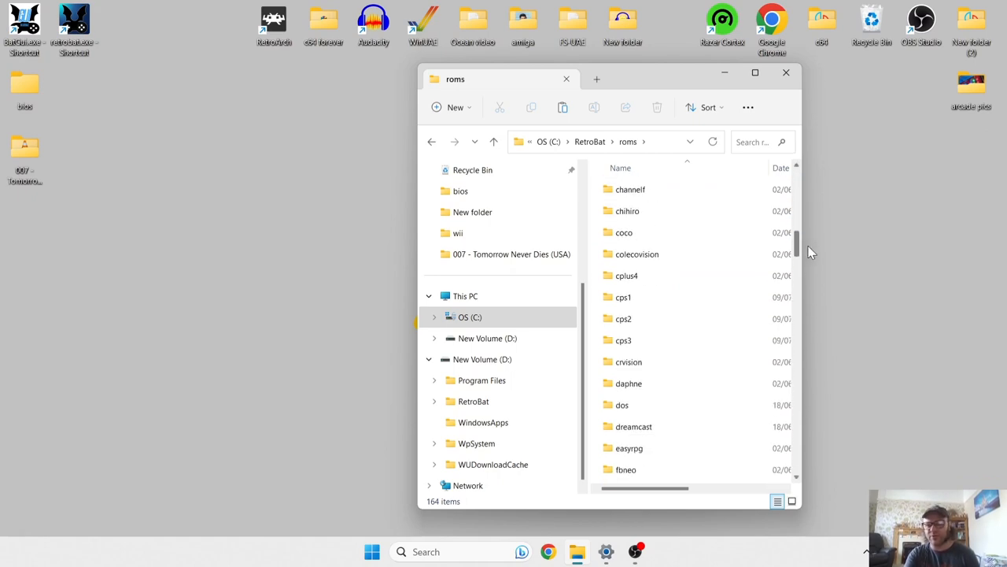
scroll(down, 3)
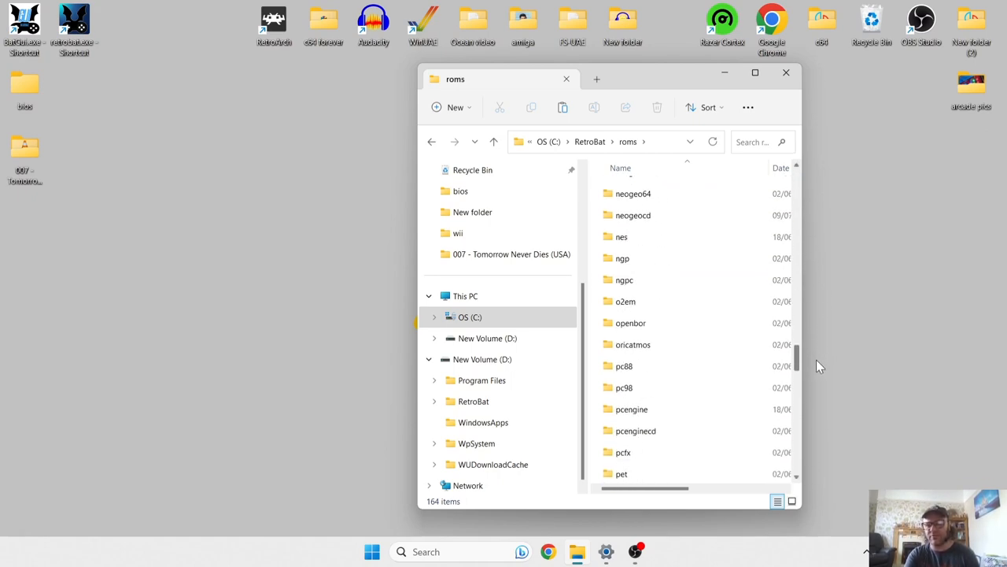
scroll(down, 3)
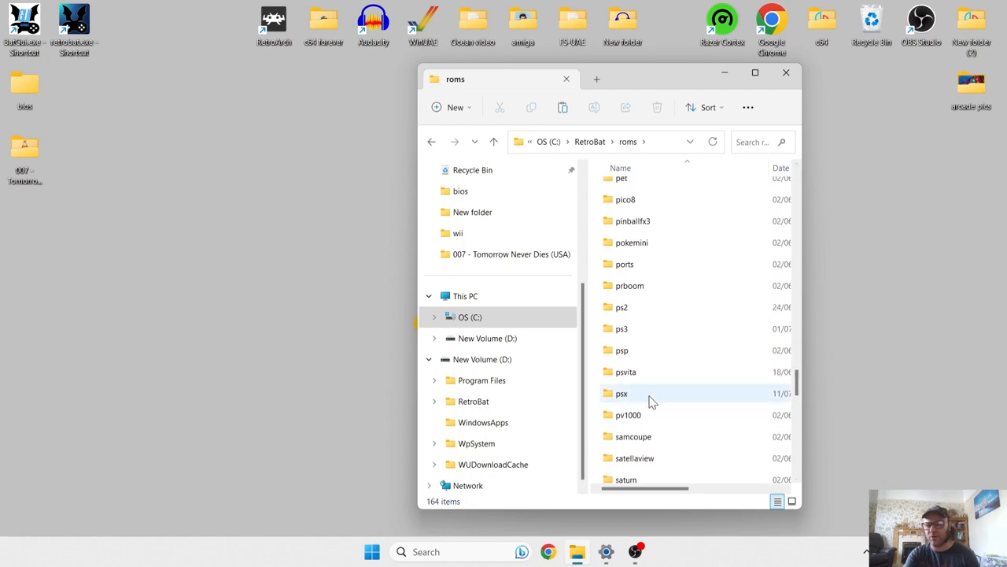
double_click(623, 393)
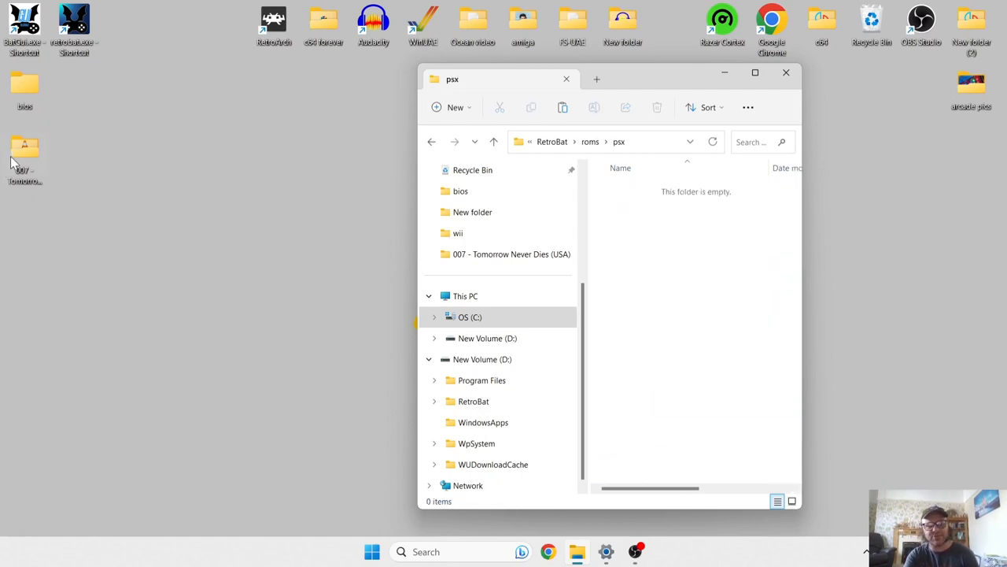
mouse_move(19, 157)
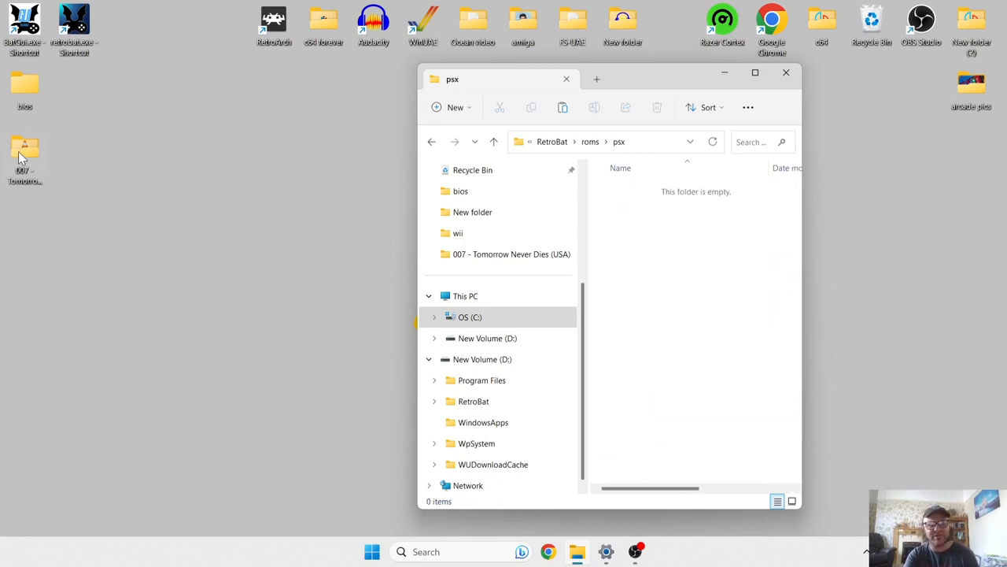
Drag the '007 - Tomorrow Never Dies (USA)' folder into psx and look inside it.
drag(24, 158, 198, 223)
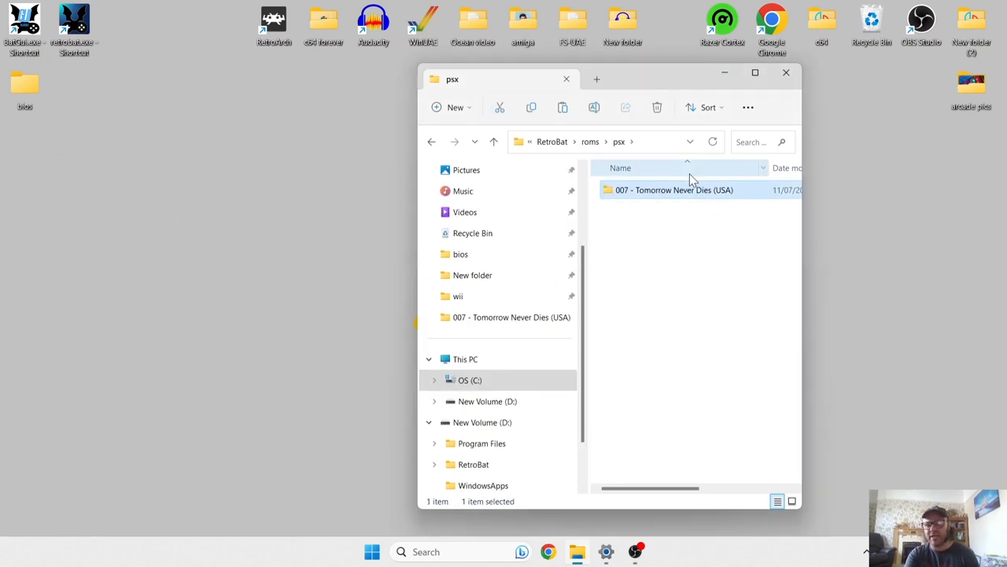
double_click(673, 189)
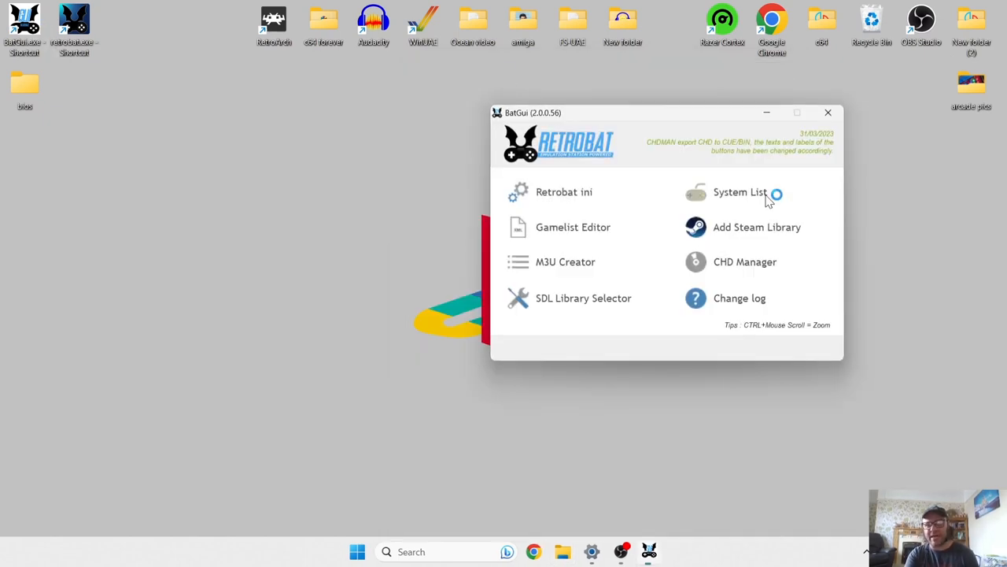
Select the psx system in BatGui's System List and review its extensions and emulator cores.
click(738, 192)
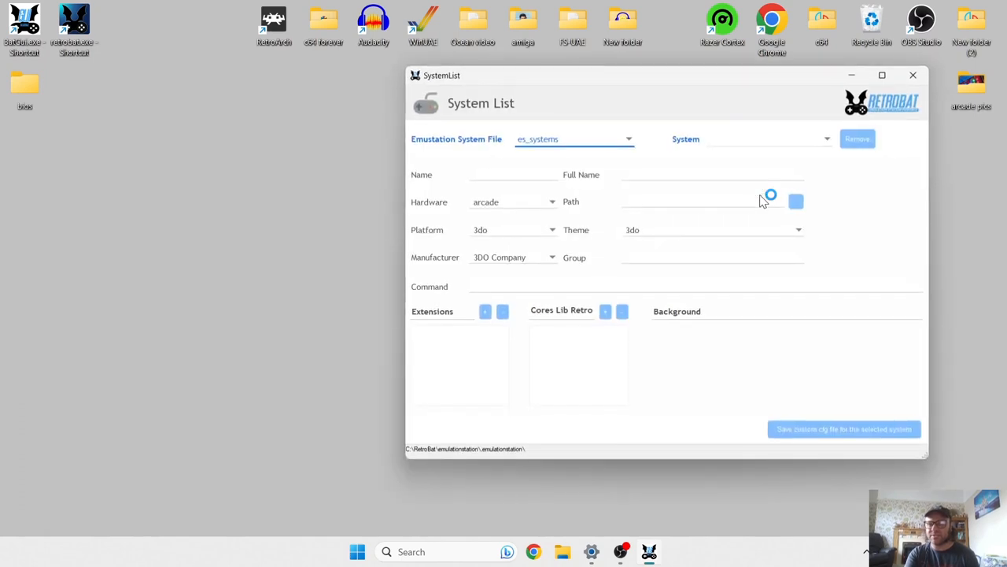
click(825, 138)
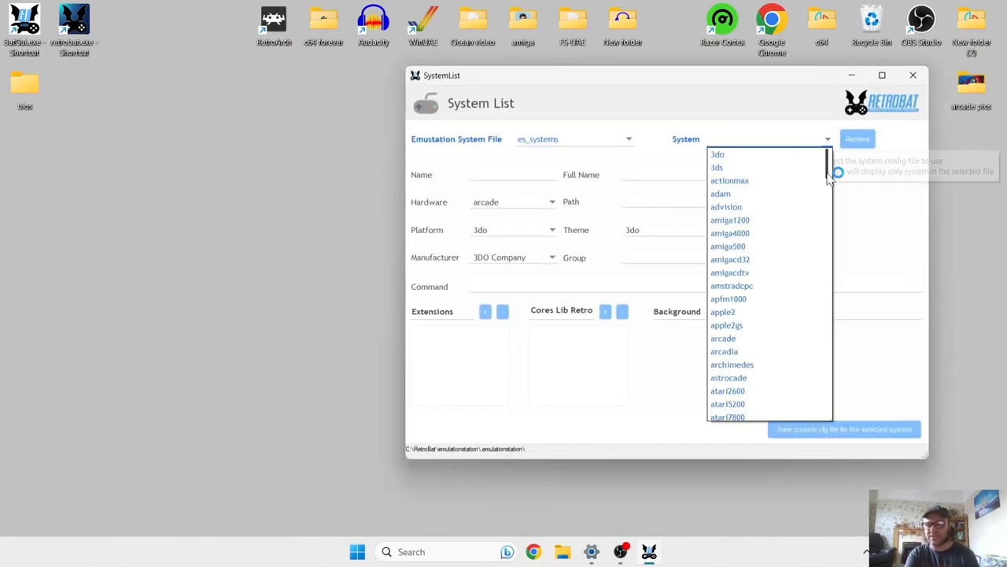
scroll(down, 3)
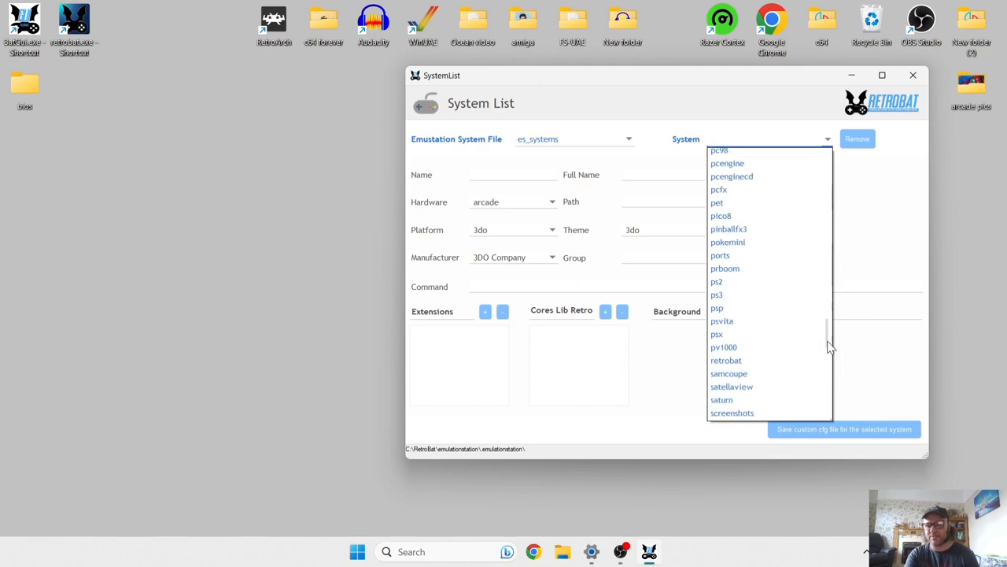
click(718, 334)
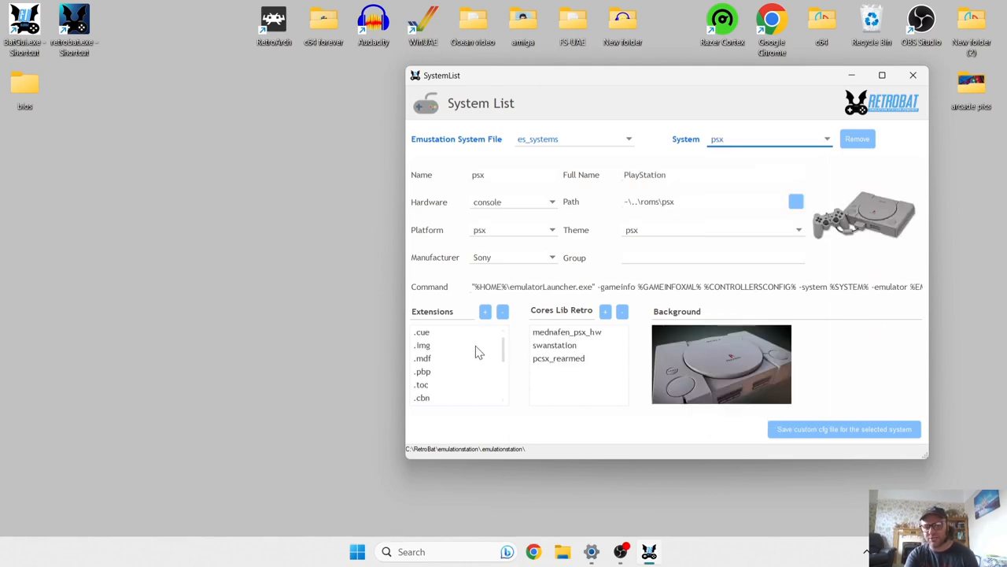
mouse_move(507, 350)
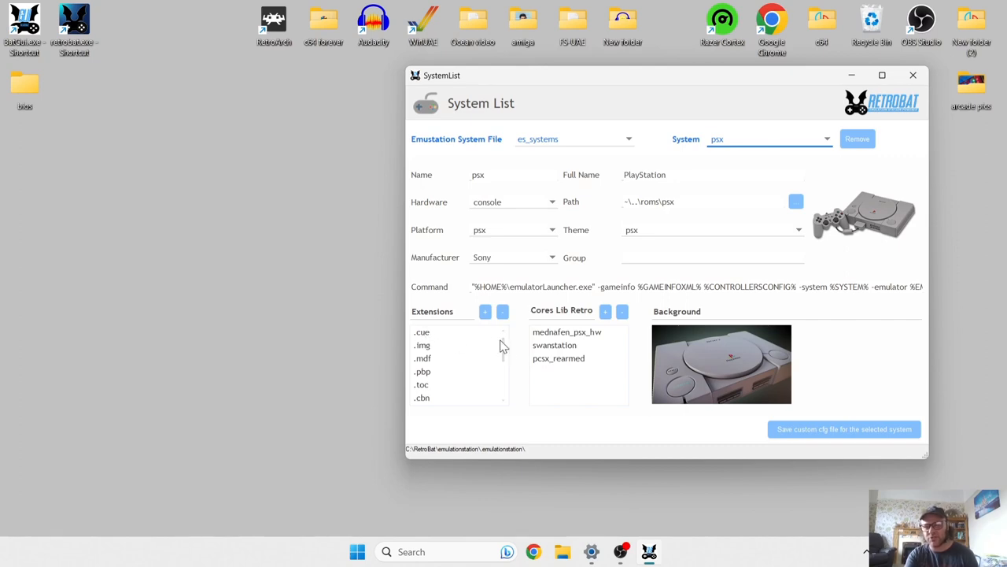
scroll(down, 3)
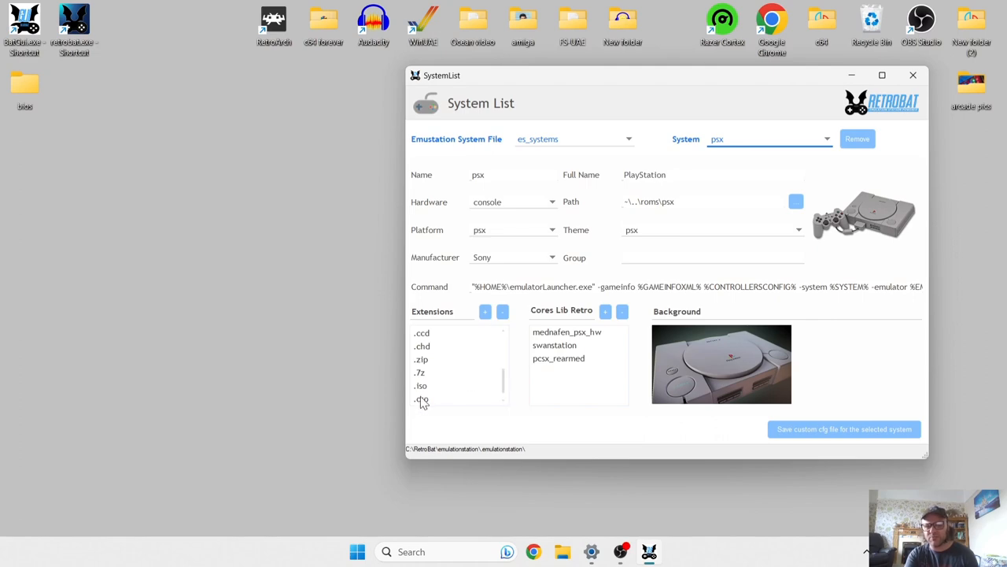
mouse_move(459, 363)
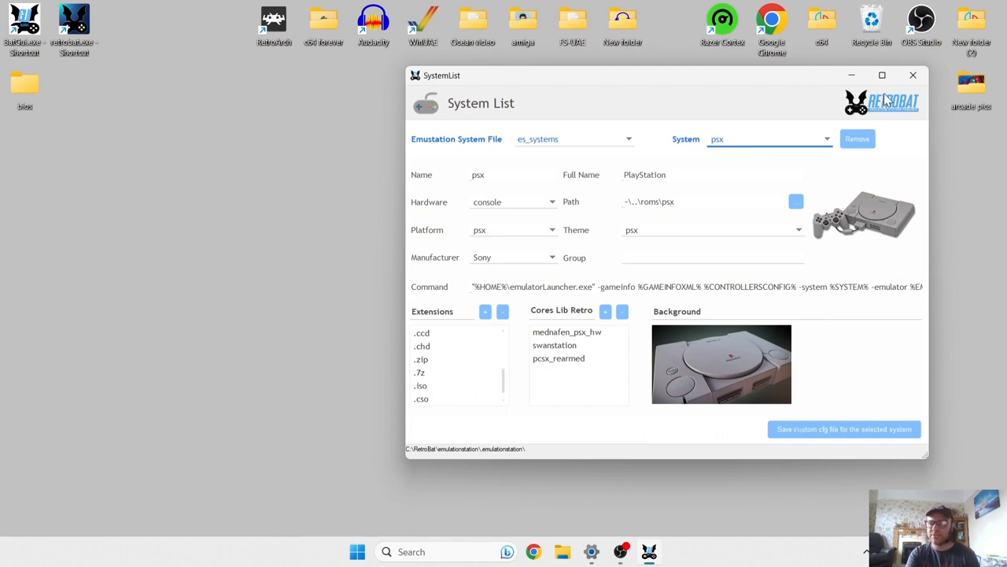
click(912, 76)
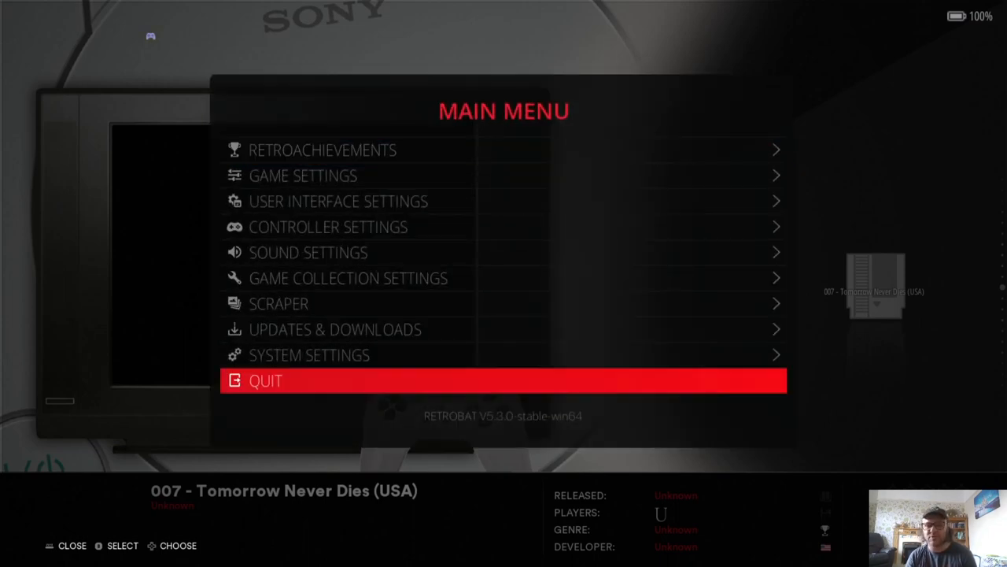
Run Scrape Now with ScreenScraper for the game, then return toward the game list.
click(278, 302)
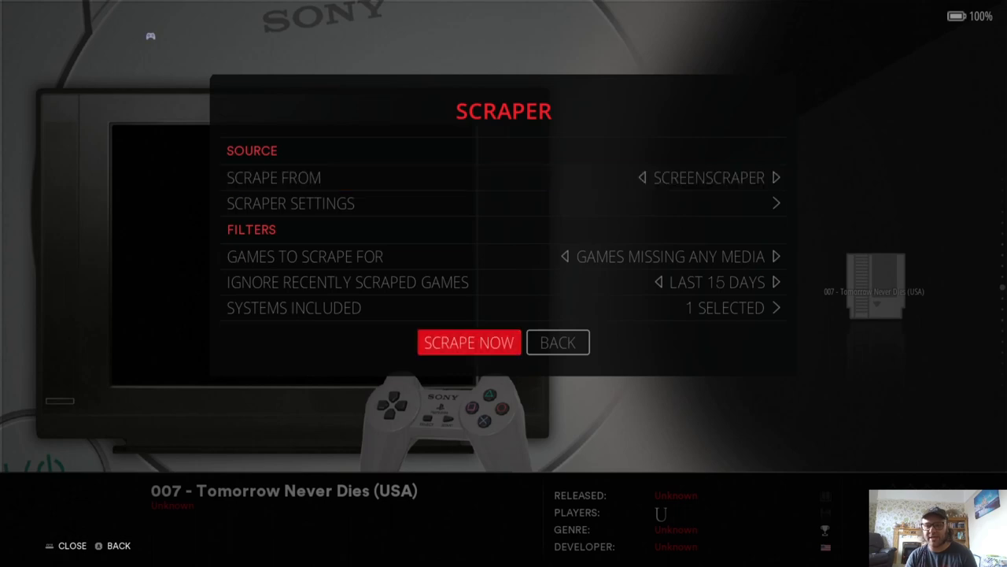
click(469, 341)
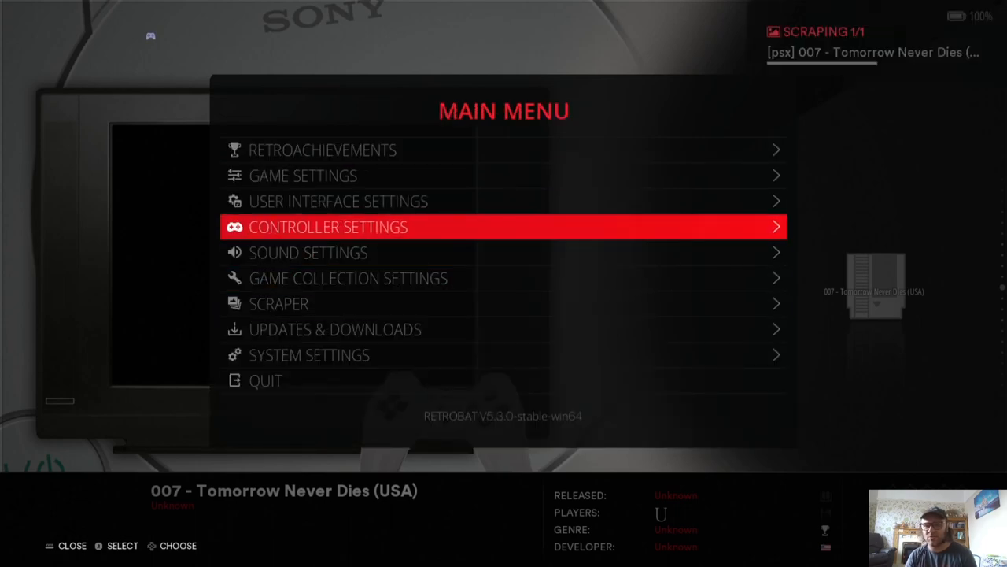
key(up)
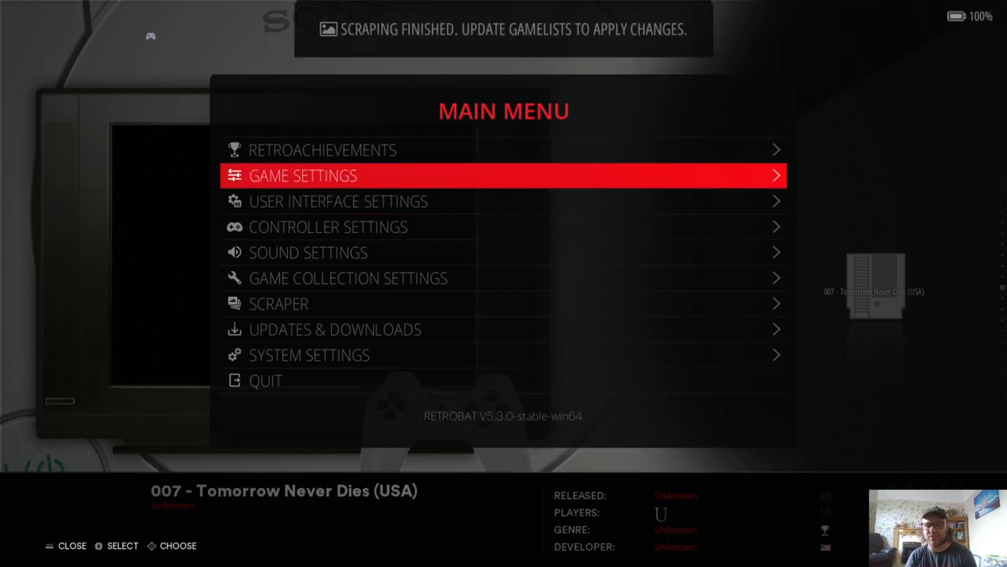
click(302, 174)
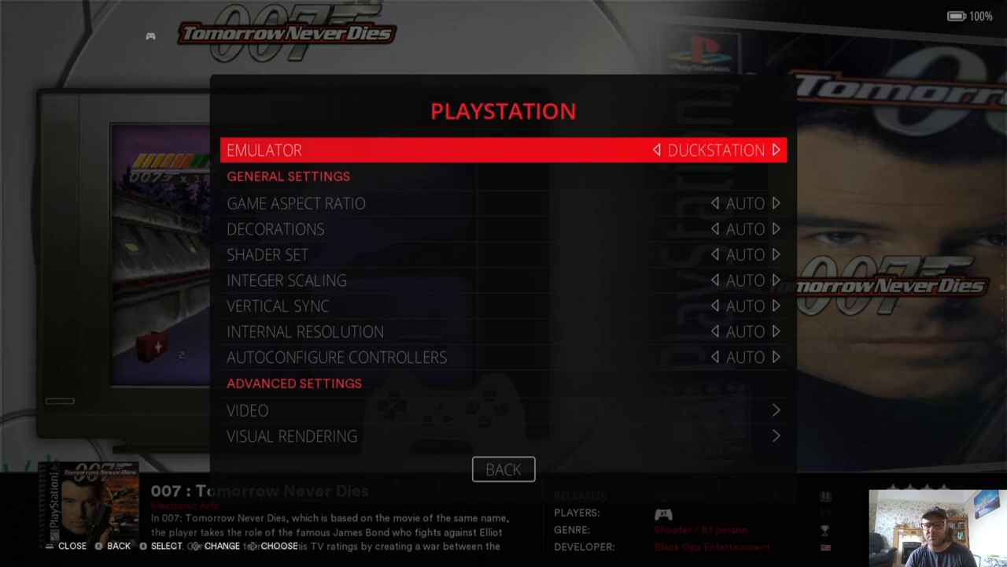
Set the game's emulator to DUCKSTATION in its advanced system options.
click(504, 150)
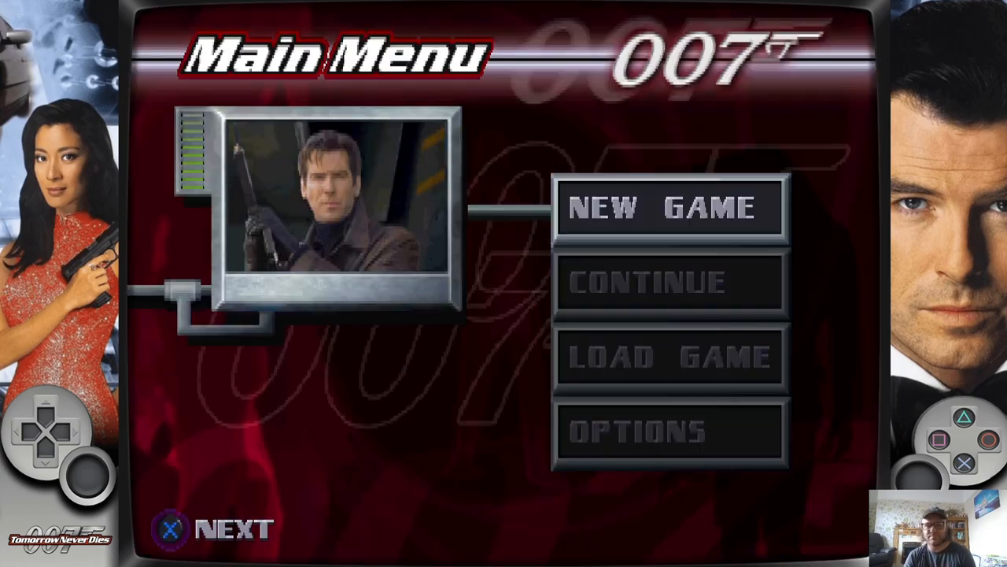
Start Tomorrow Never Dies from the game list and wait for its 007 Main Menu.
click(671, 208)
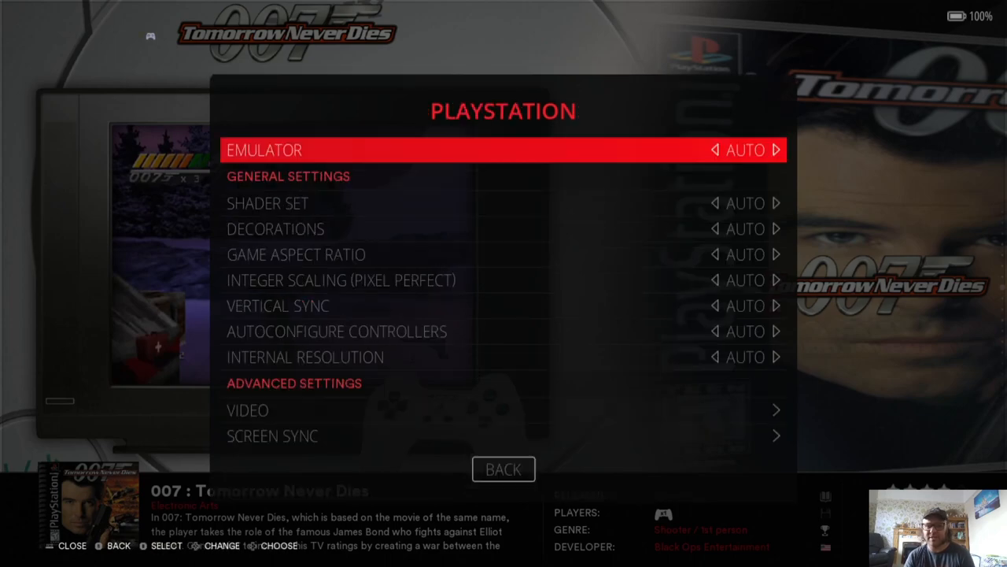
Keep the shader set automatic, choose 16/9 aspect ratio and turn integer scaling on.
click(268, 203)
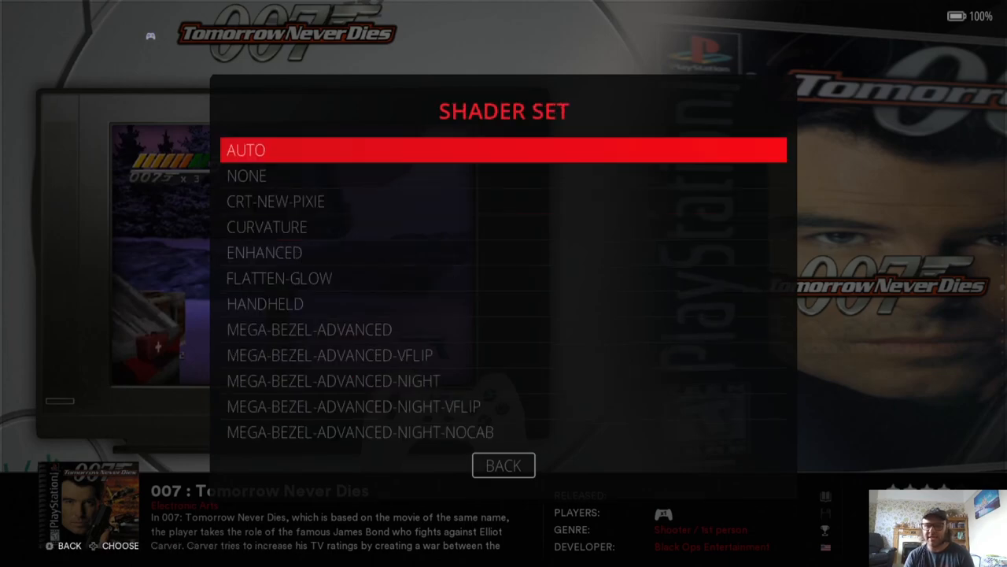
click(504, 464)
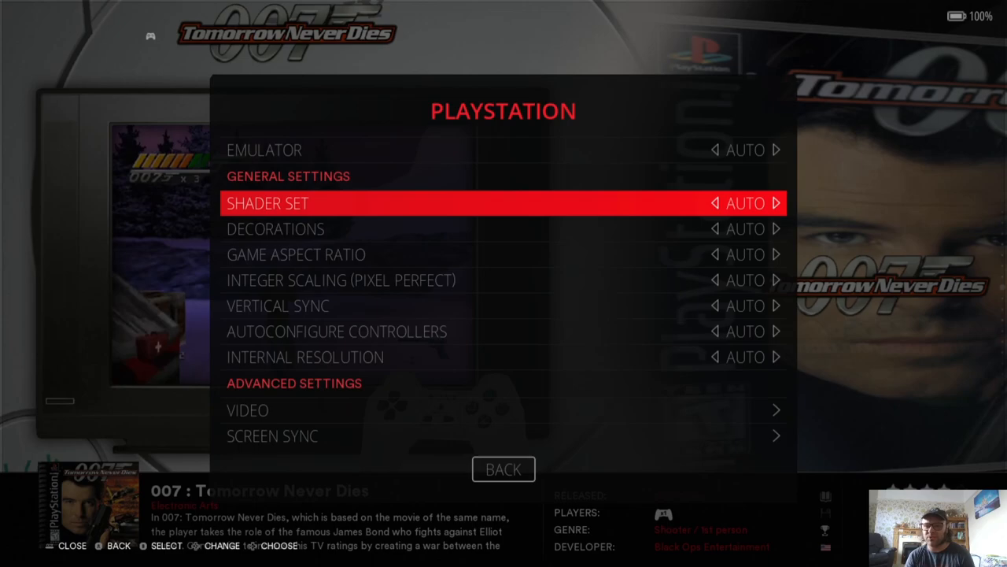
click(504, 255)
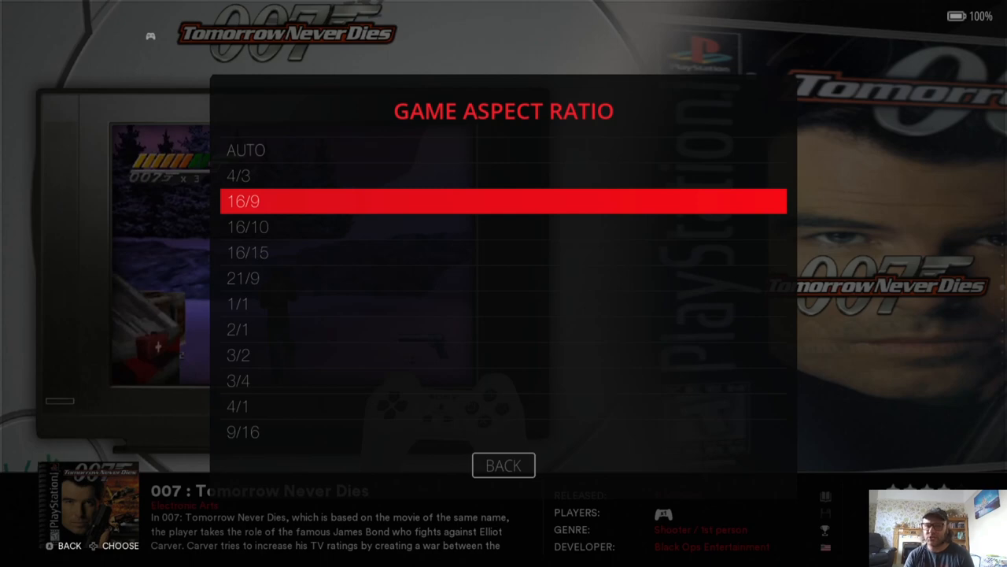
click(504, 464)
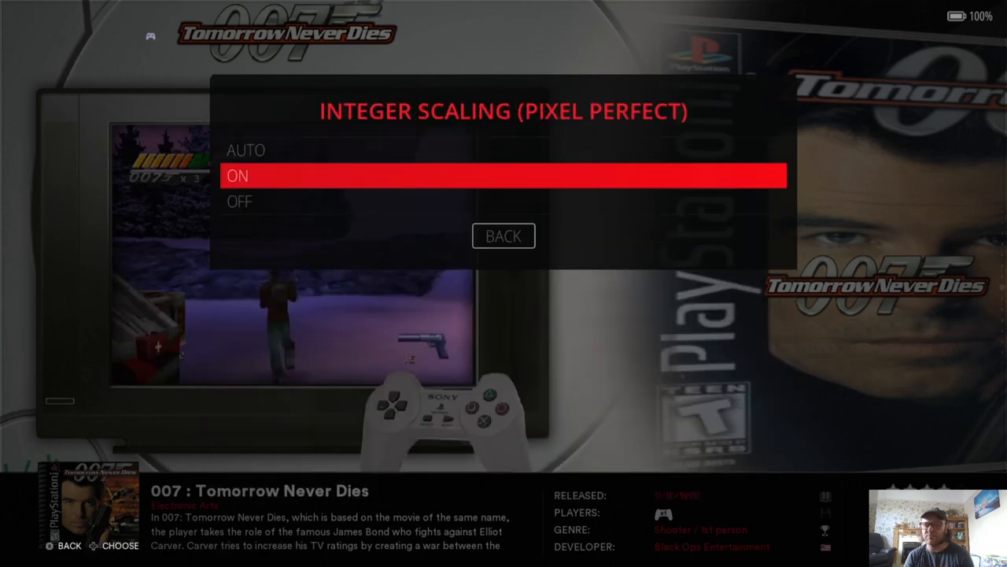
click(503, 175)
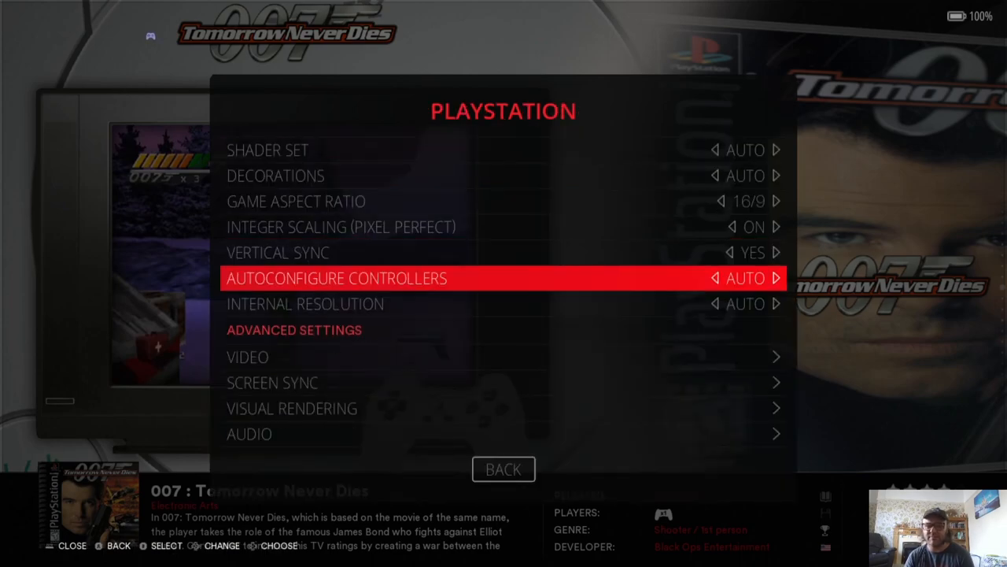
Pick 16X internal resolution from the resolution choices.
click(305, 302)
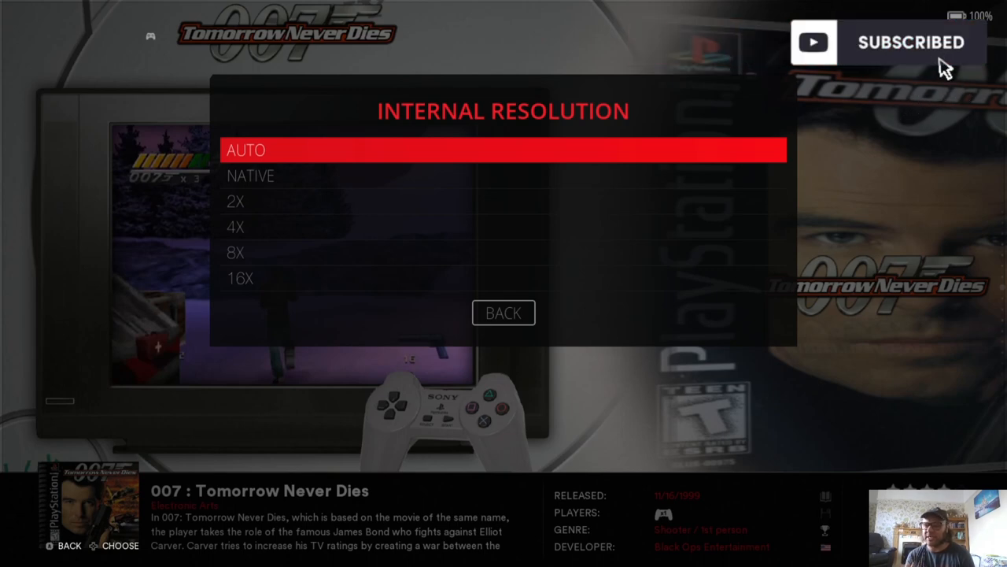
key(Down)
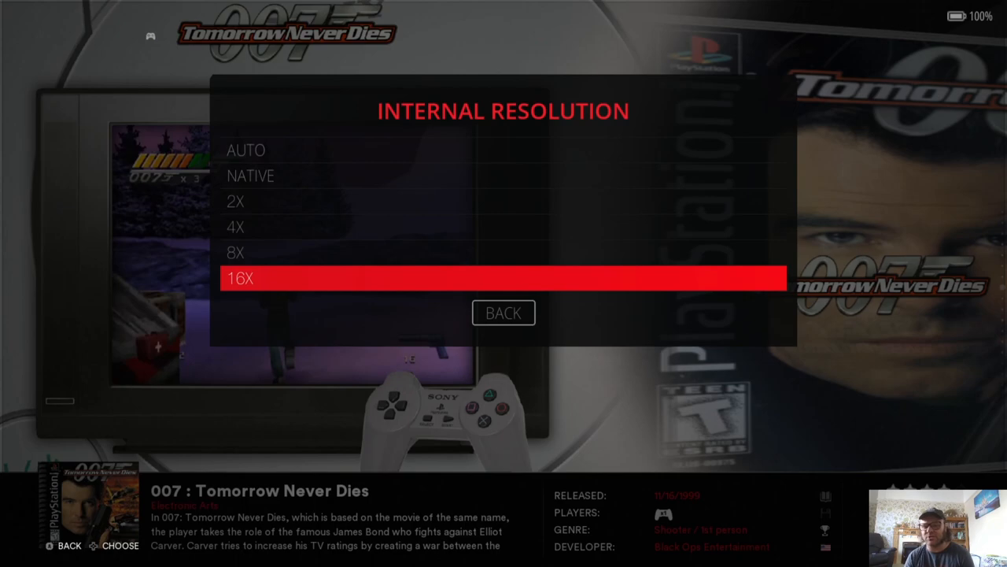
click(503, 311)
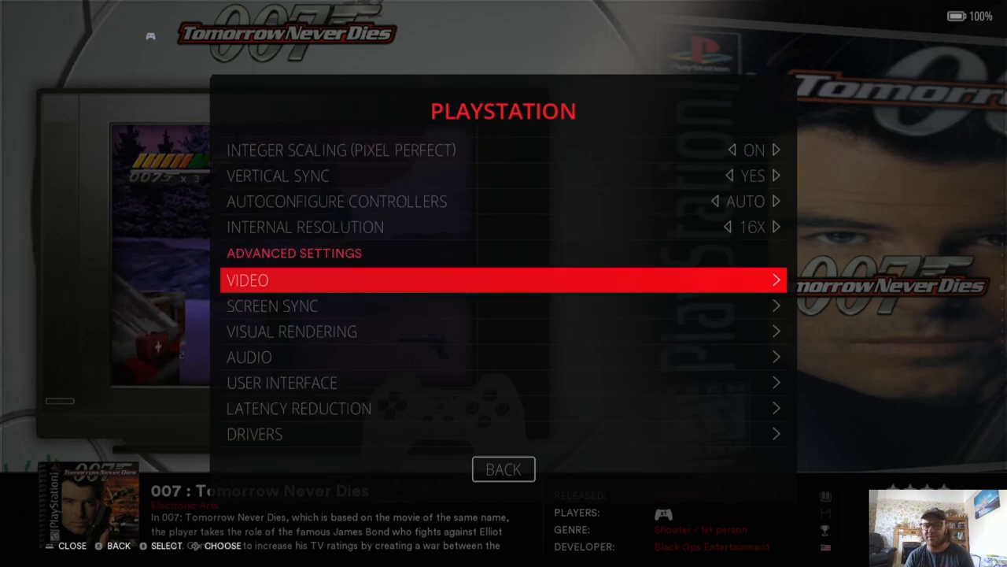
Set Widescreen to YES in the video settings and relaunch the game to its main menu.
click(504, 280)
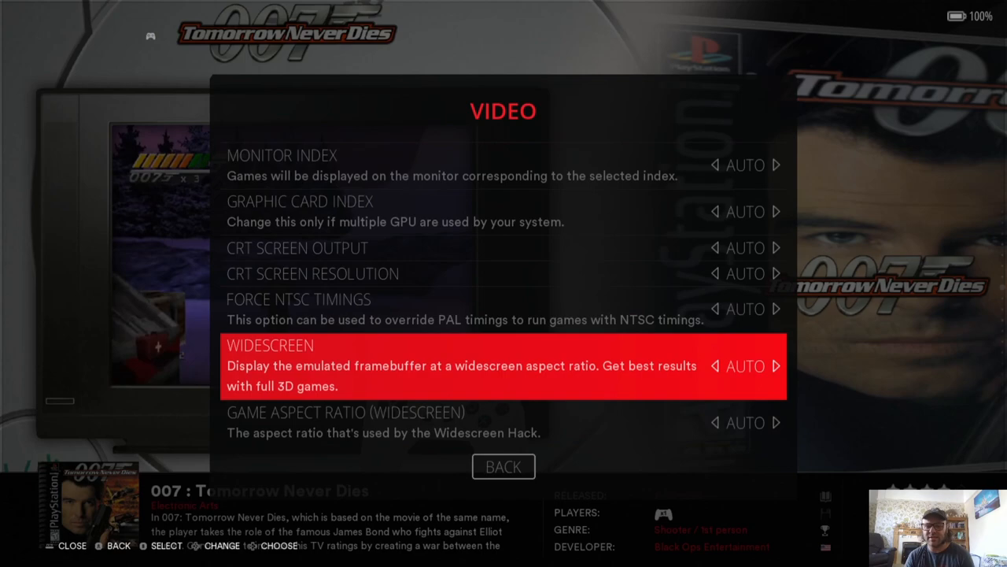
click(743, 365)
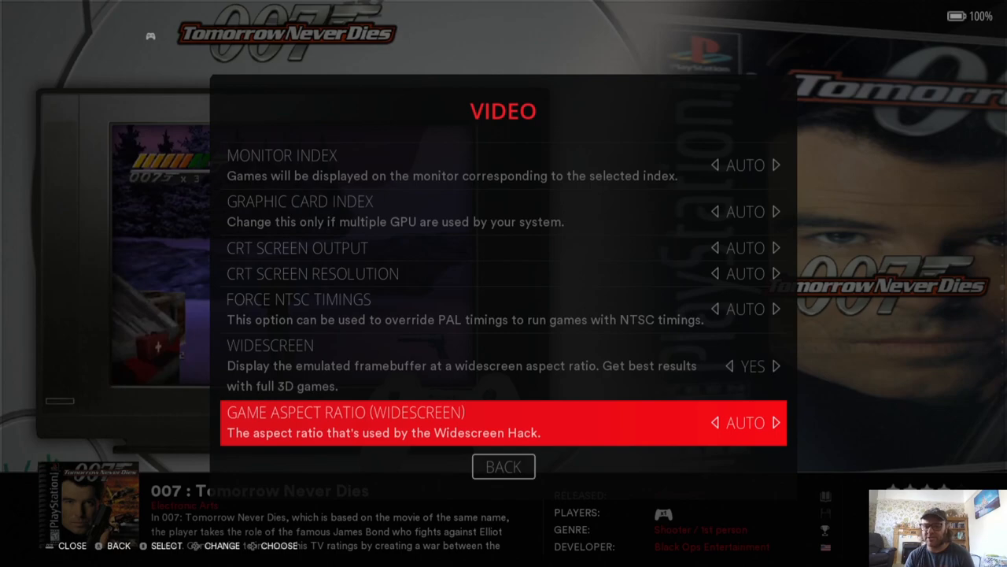
click(503, 422)
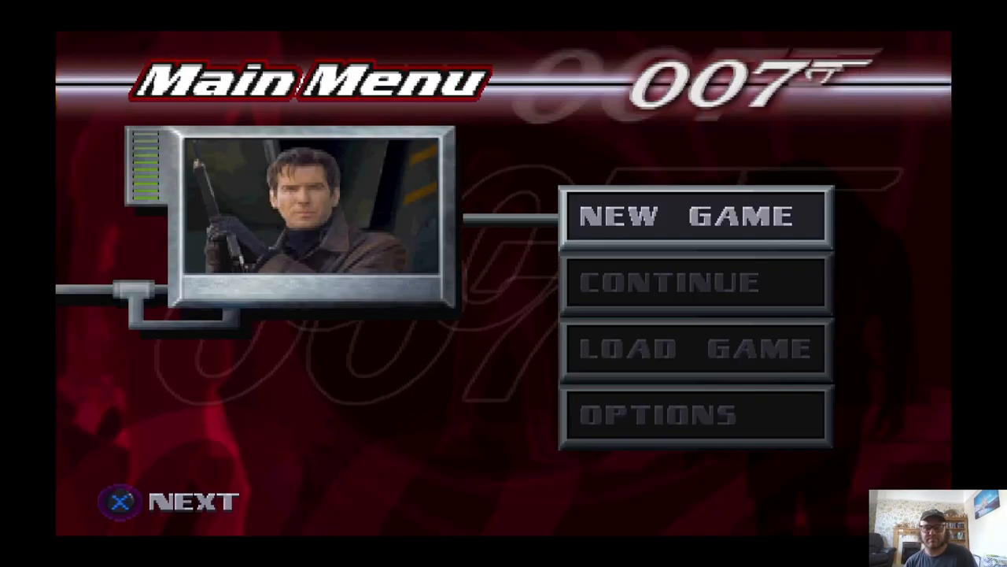
Quit the running game and return to the game list with View Options open.
click(696, 217)
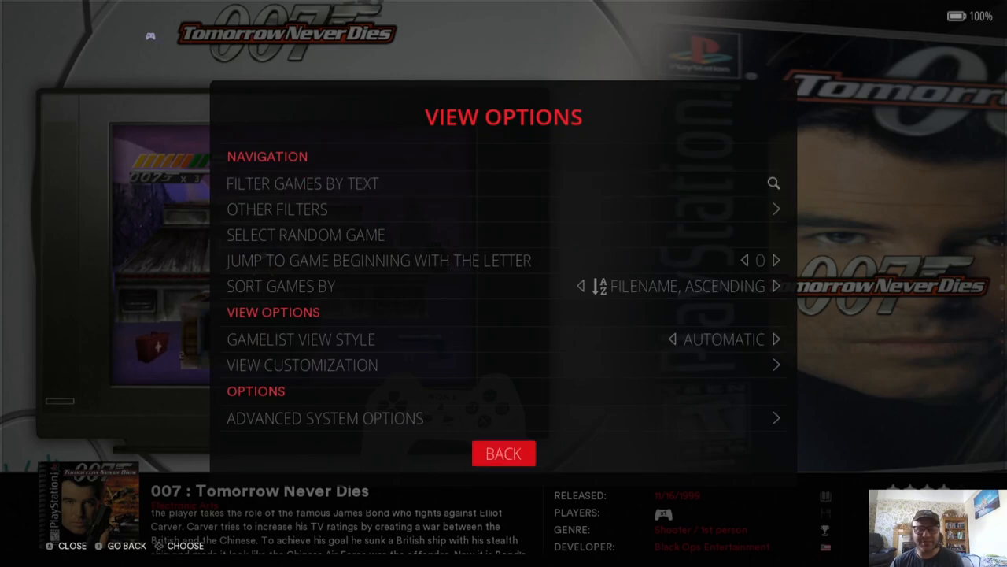
Reach Anti Aliasing under Advanced Settings > Visual Rendering for the PlayStation game.
click(324, 418)
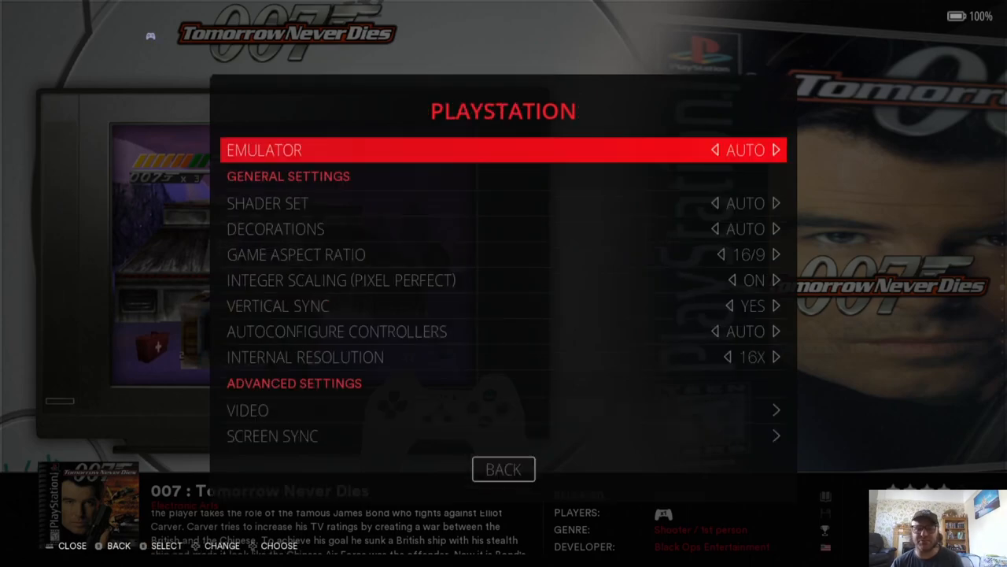
scroll(down, 3)
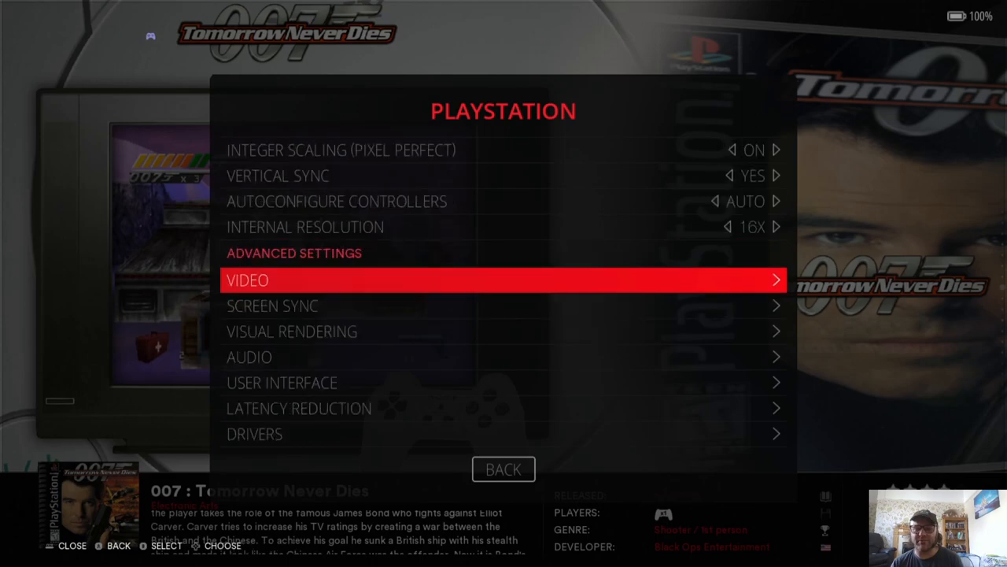
scroll(down, 3)
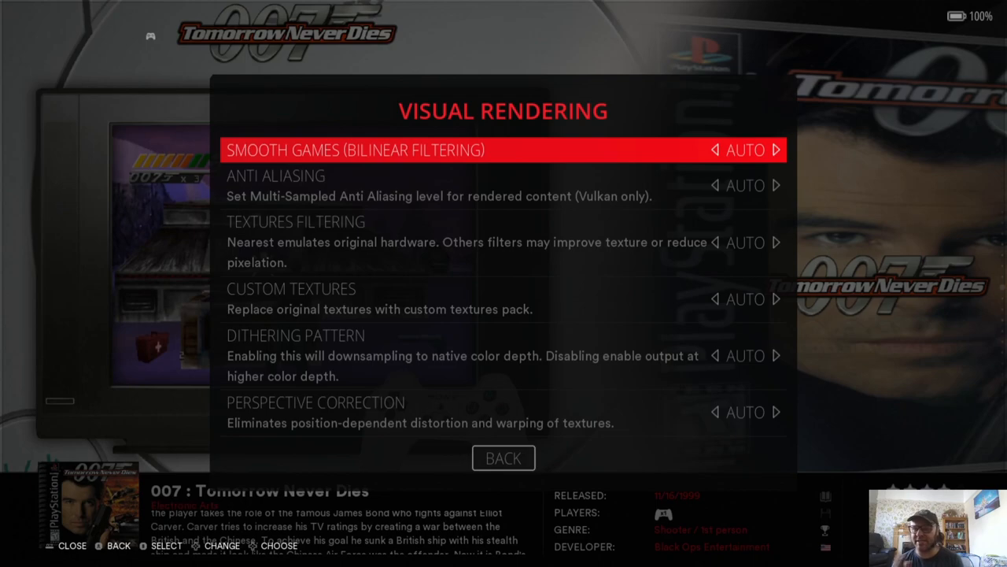
key(down)
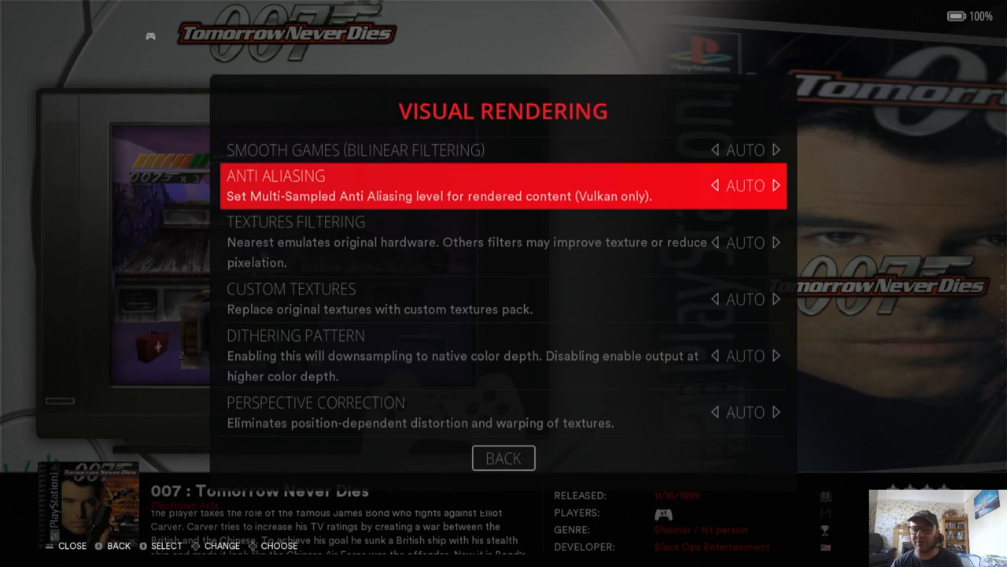
click(504, 186)
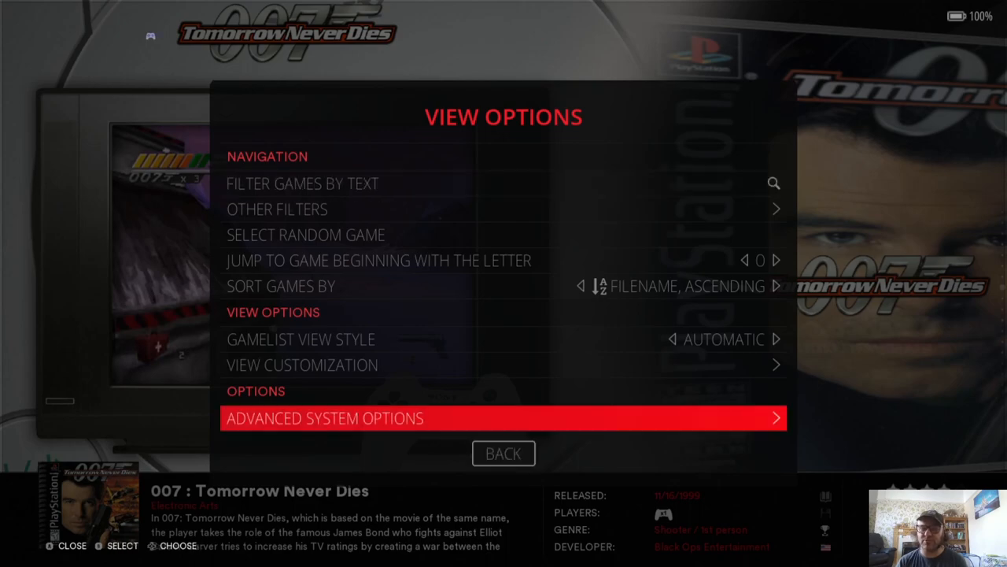
Launch Tomorrow Never Dies and answer Yes to installing the missing DuckStation emulator.
click(504, 417)
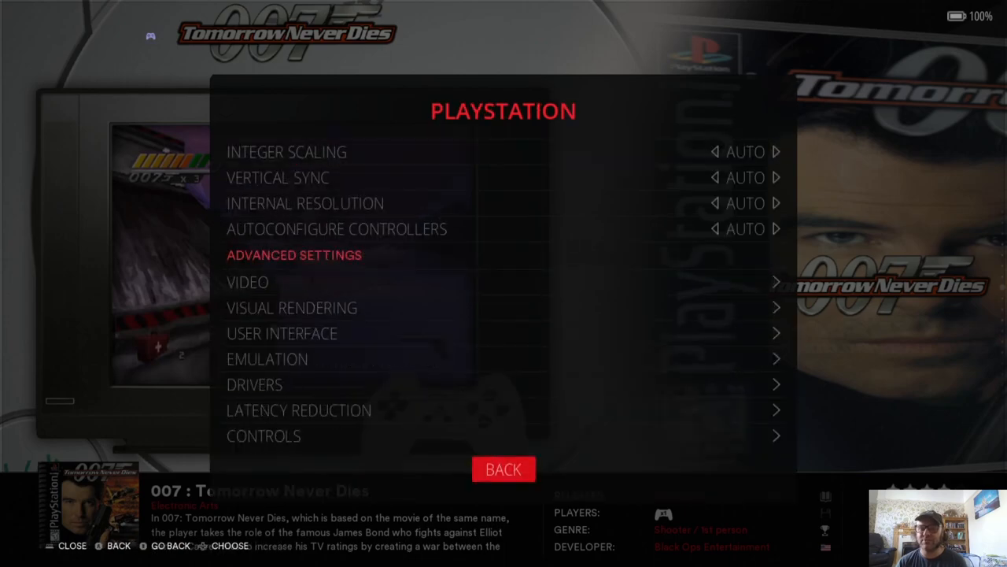
click(504, 469)
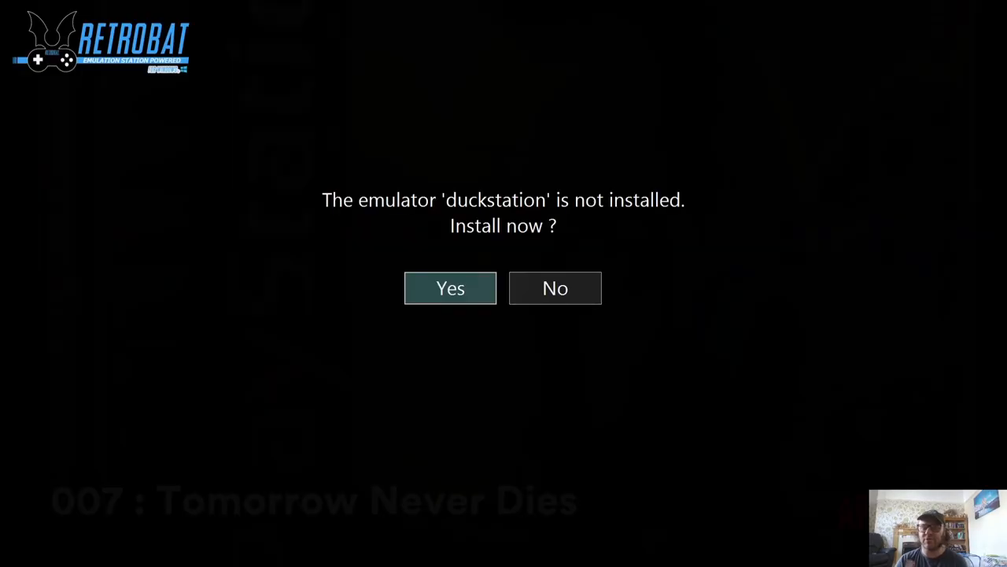
mouse_move(510, 287)
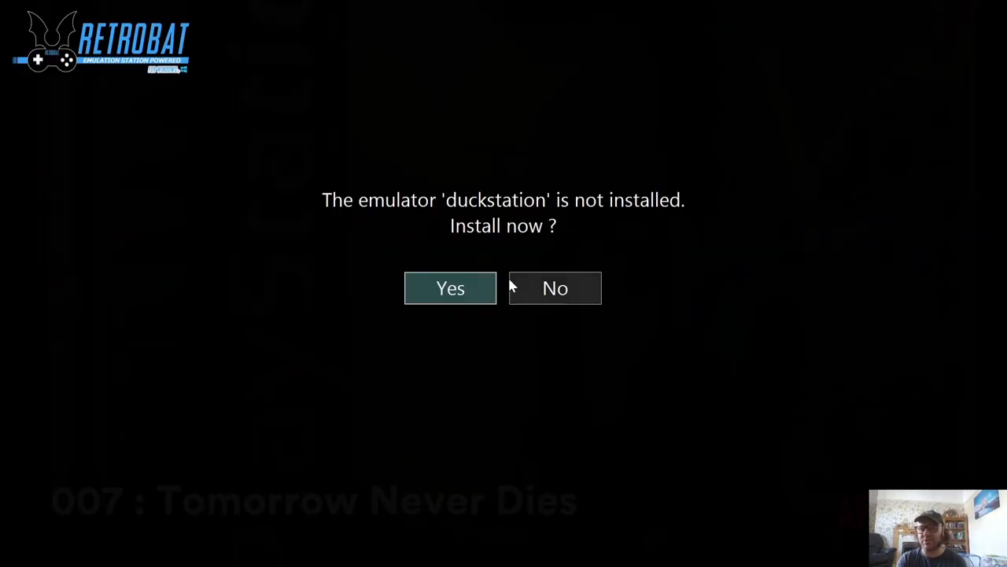
click(450, 287)
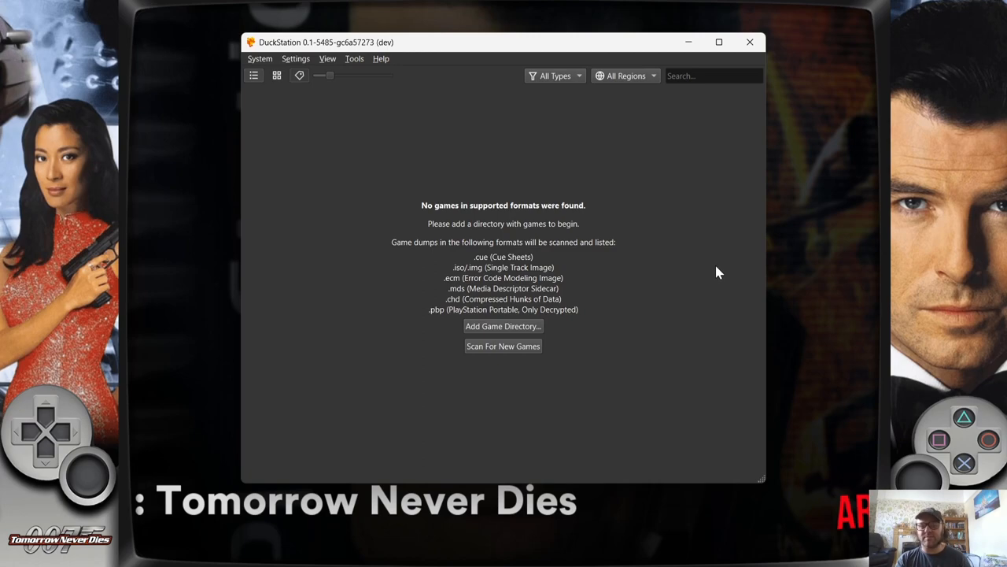
mouse_move(717, 271)
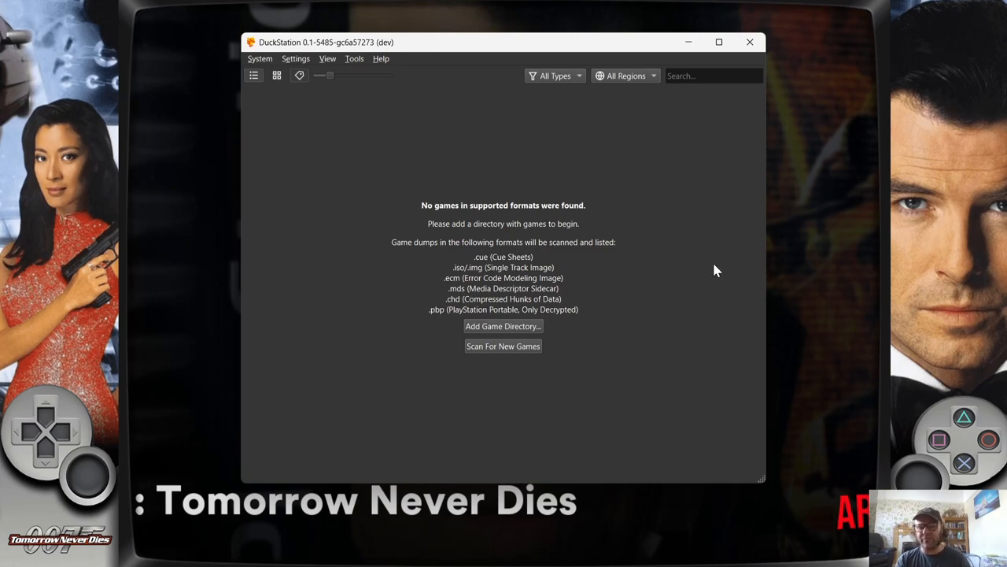
mouse_move(390, 73)
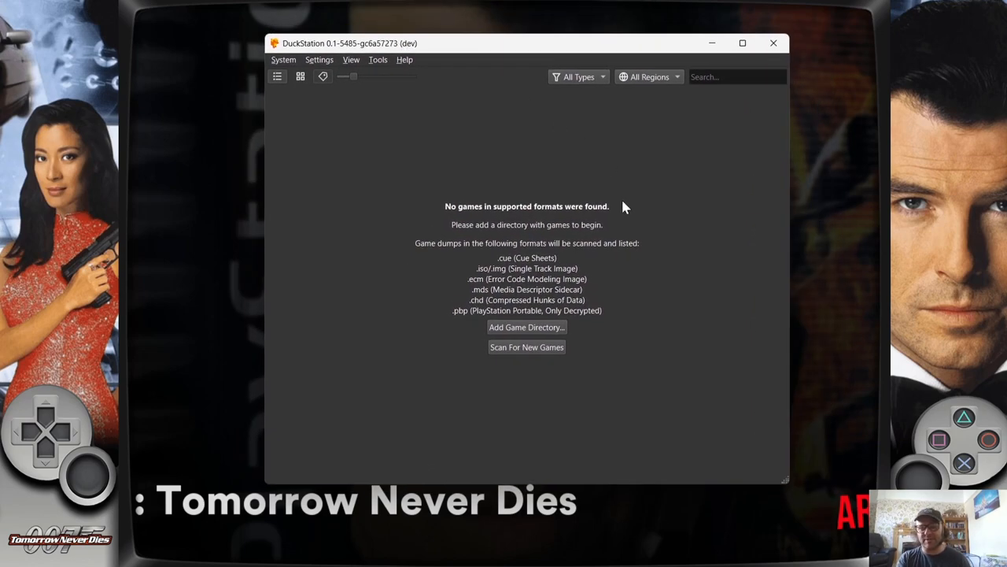
mouse_move(621, 305)
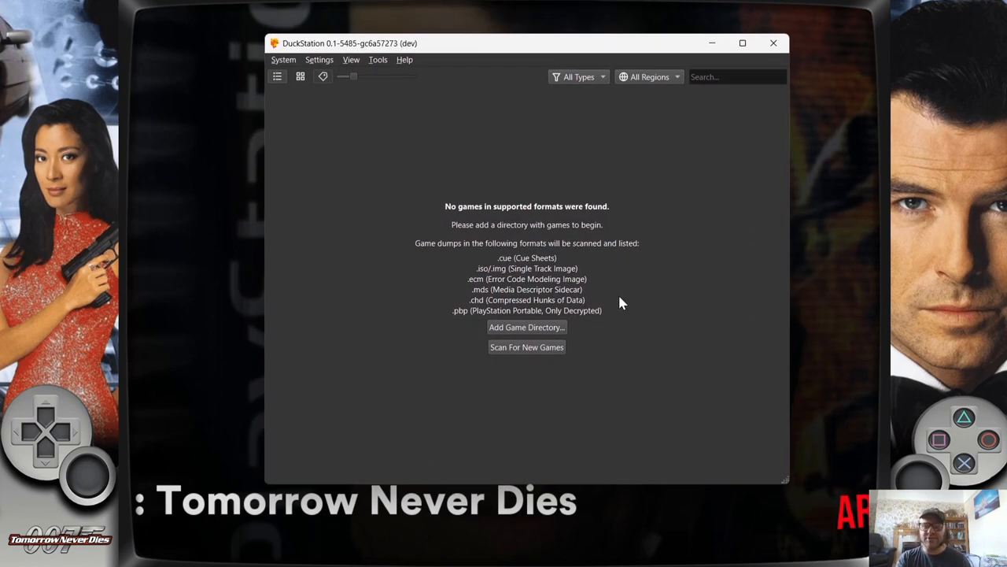
mouse_move(691, 382)
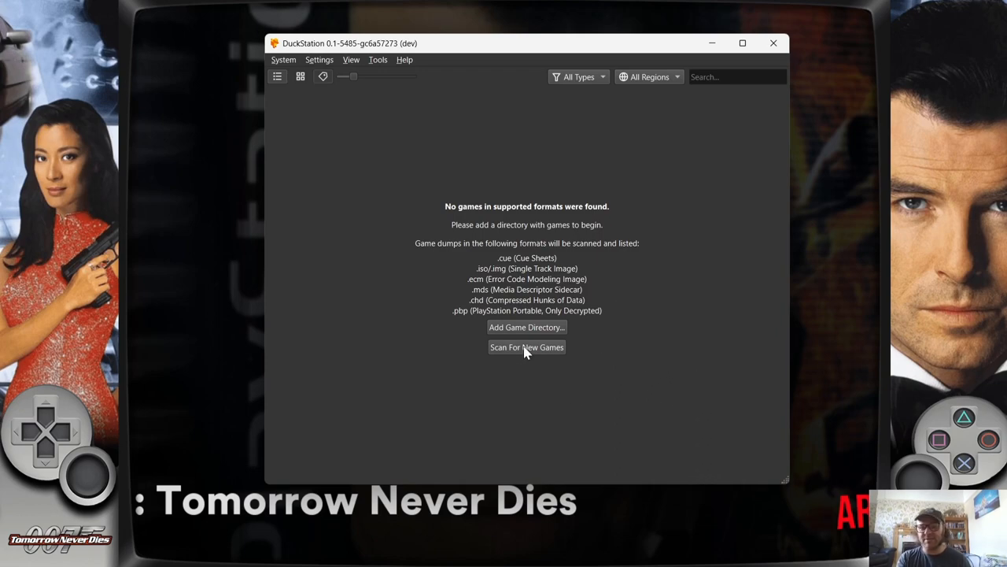
Browse the new game directory to C:\RetroBat\roms\psx.
click(526, 326)
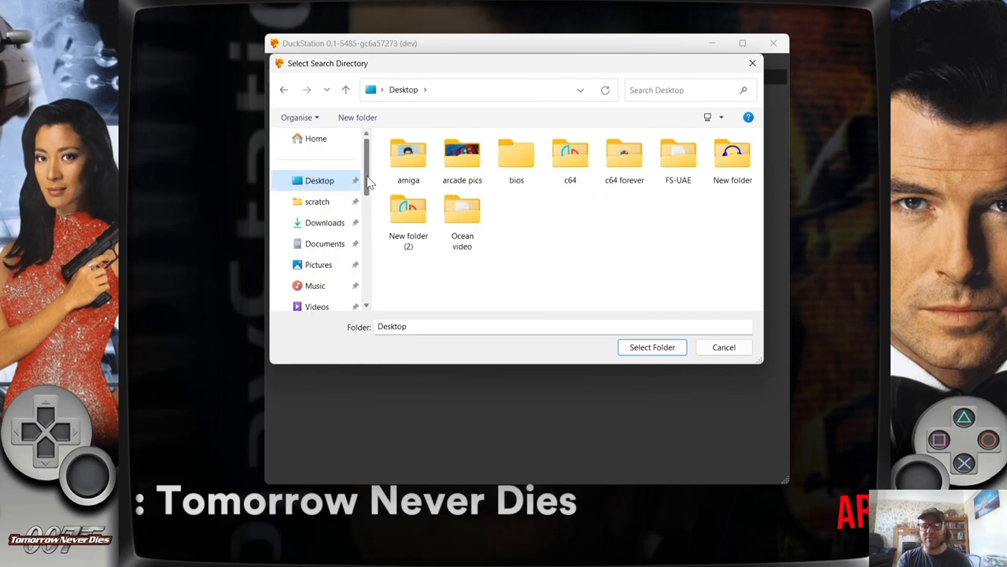
scroll(down, 3)
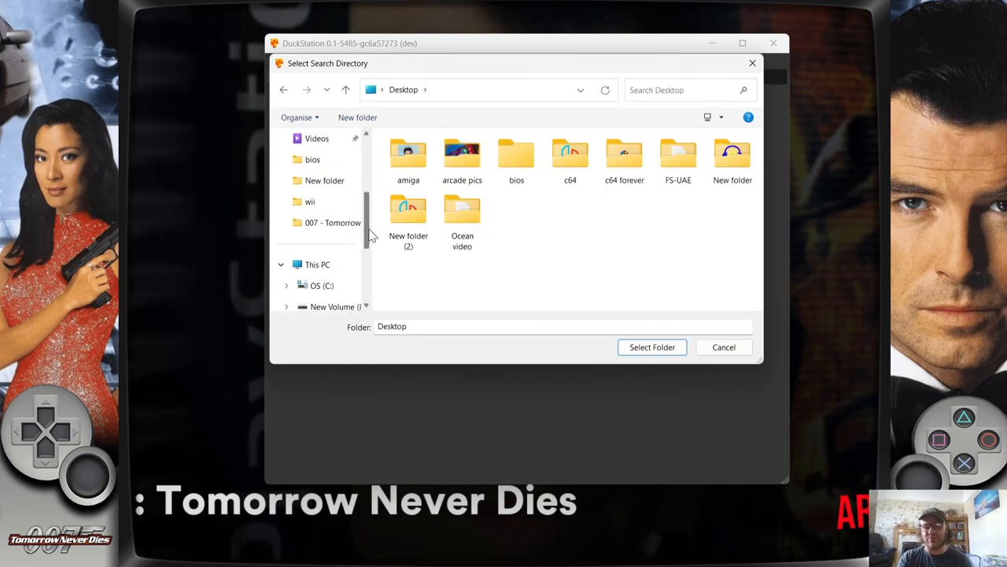
click(321, 222)
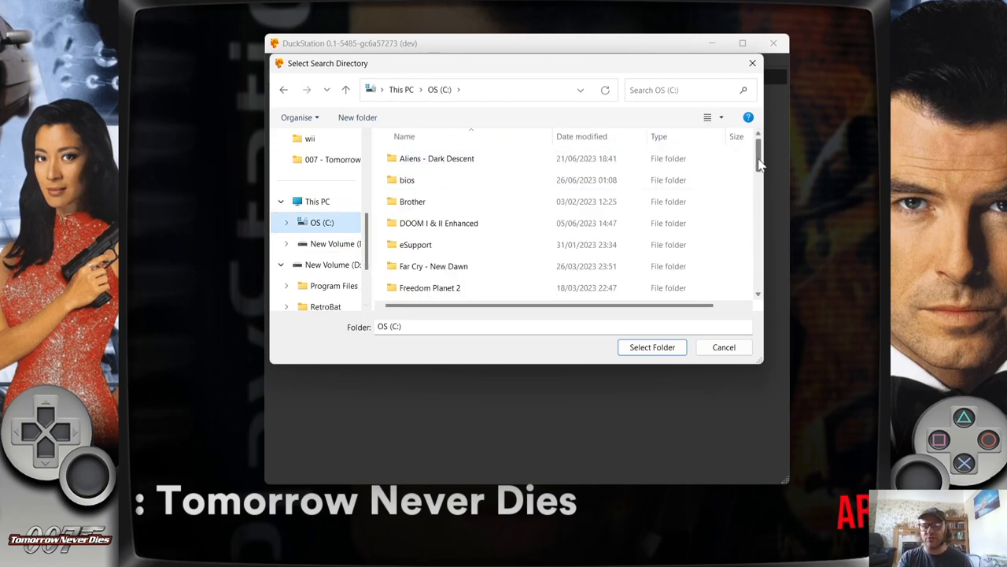
scroll(down, 3)
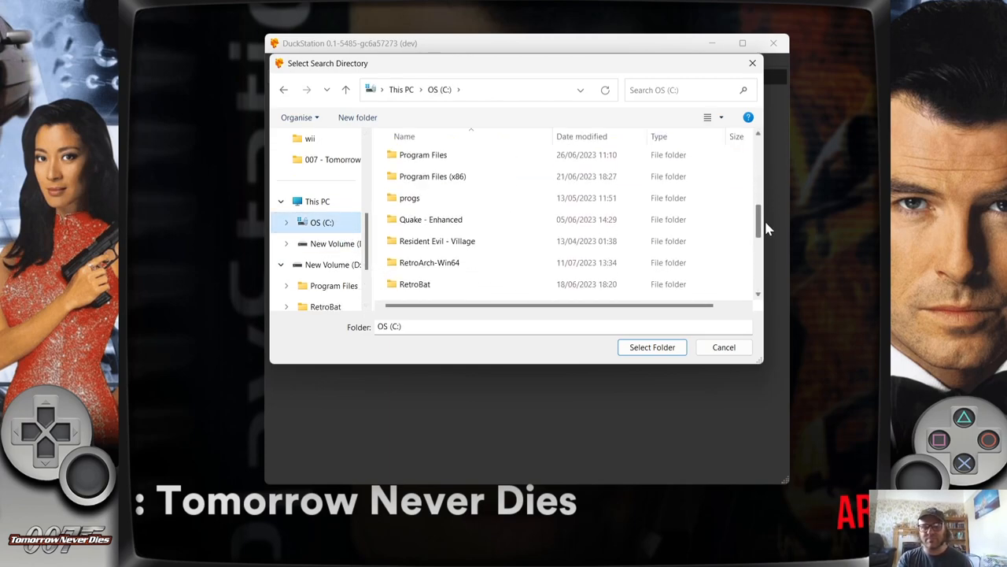
double_click(415, 283)
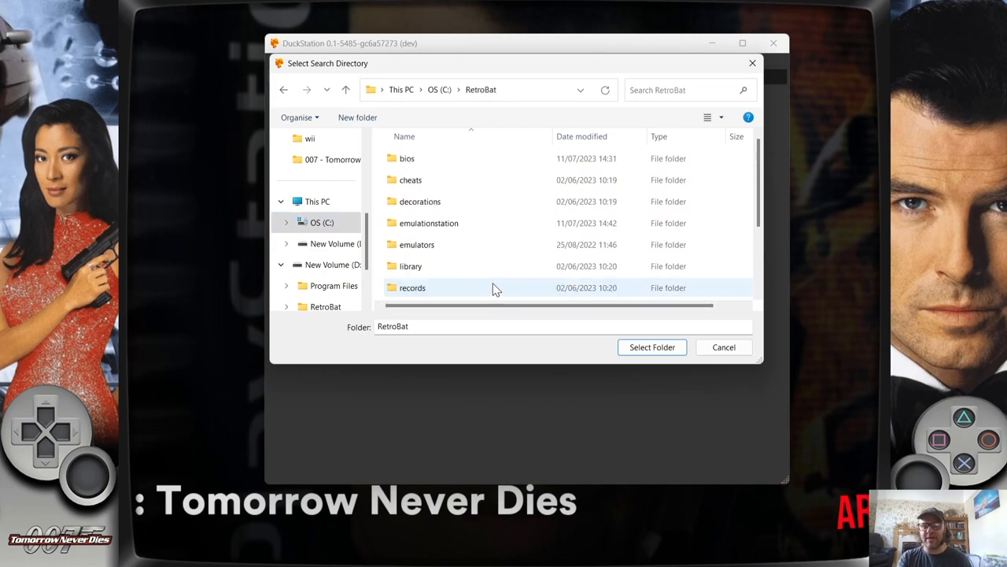
scroll(down, 3)
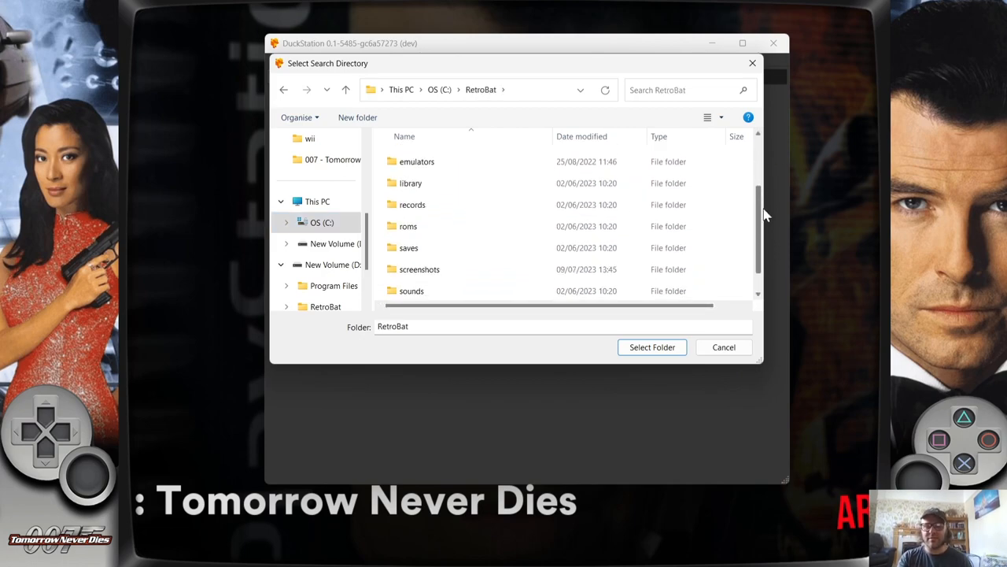
double_click(407, 226)
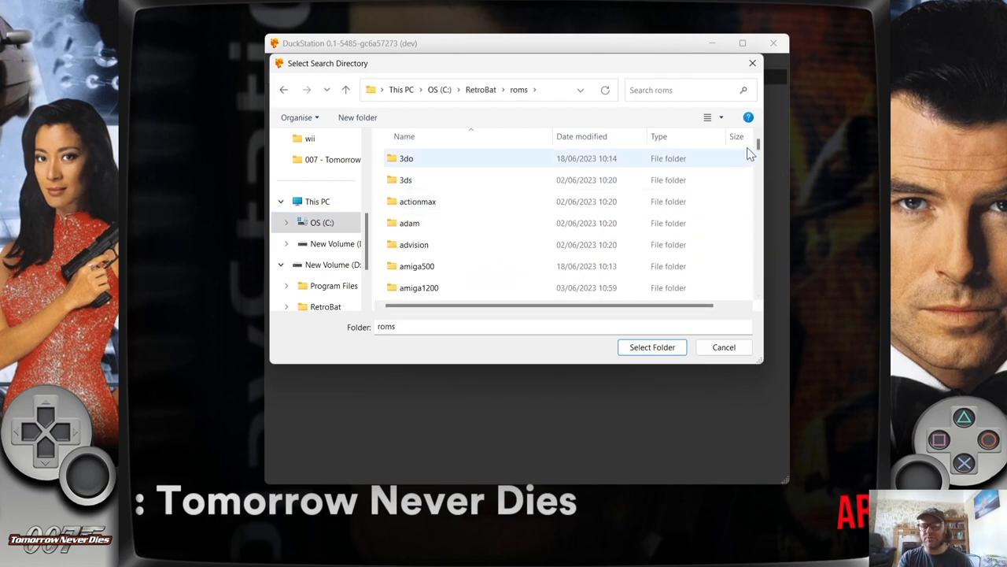
scroll(down, 3)
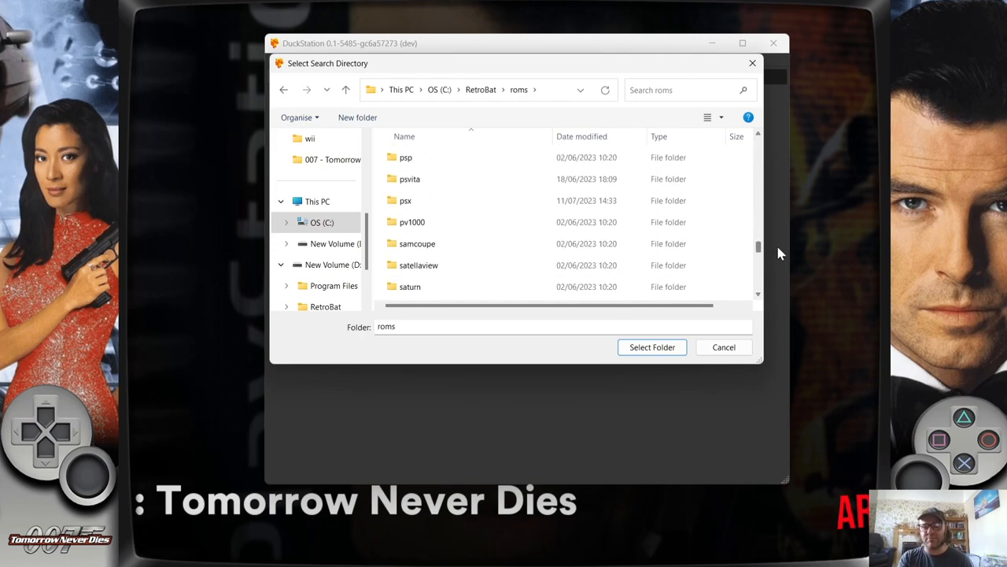
click(406, 199)
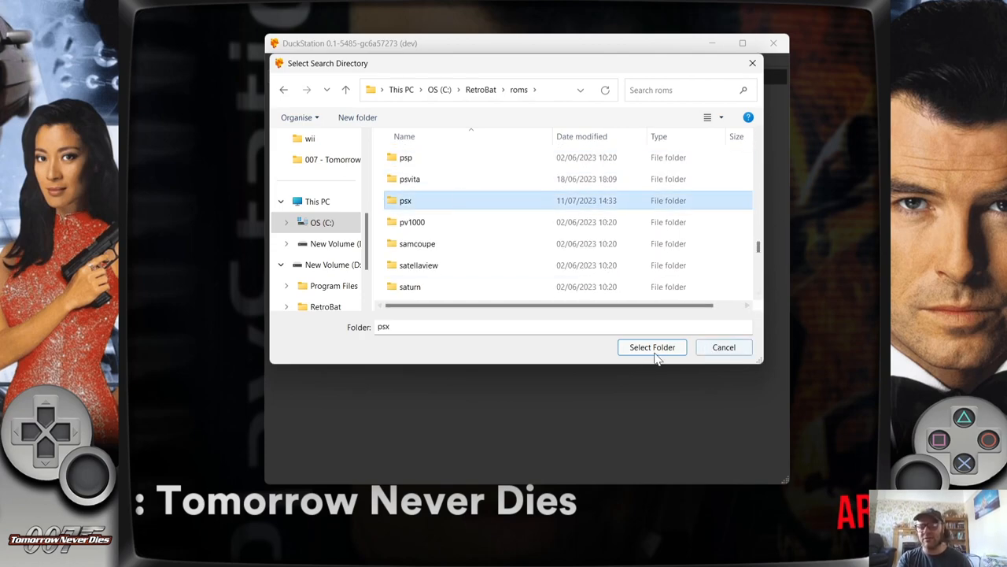
Select psx as the search folder and scan it recursively so Tomorrow Never Dies is listed.
click(652, 348)
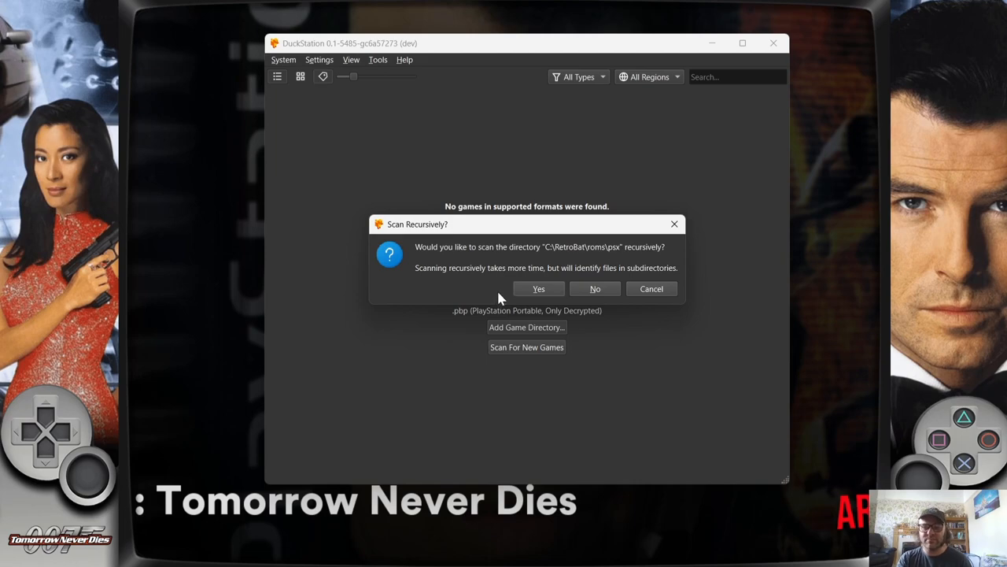
click(538, 288)
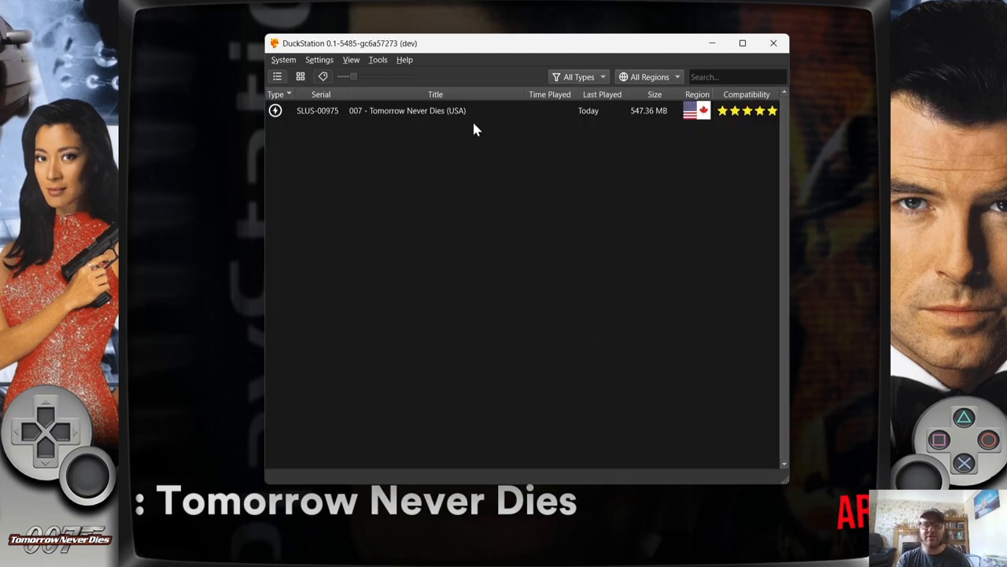
click(408, 110)
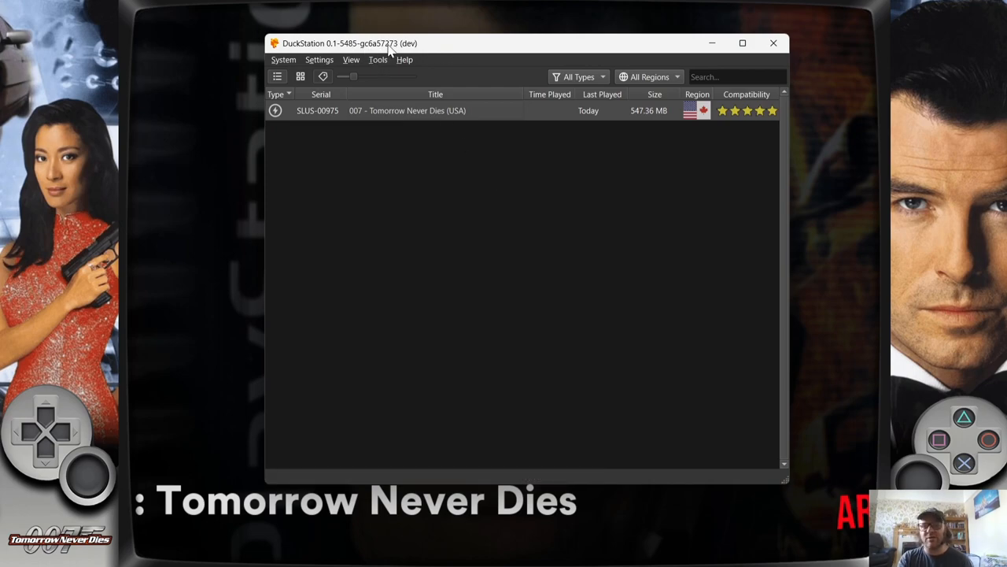
Reach the BIOS settings and start browsing for a new BIOS search directory.
click(318, 60)
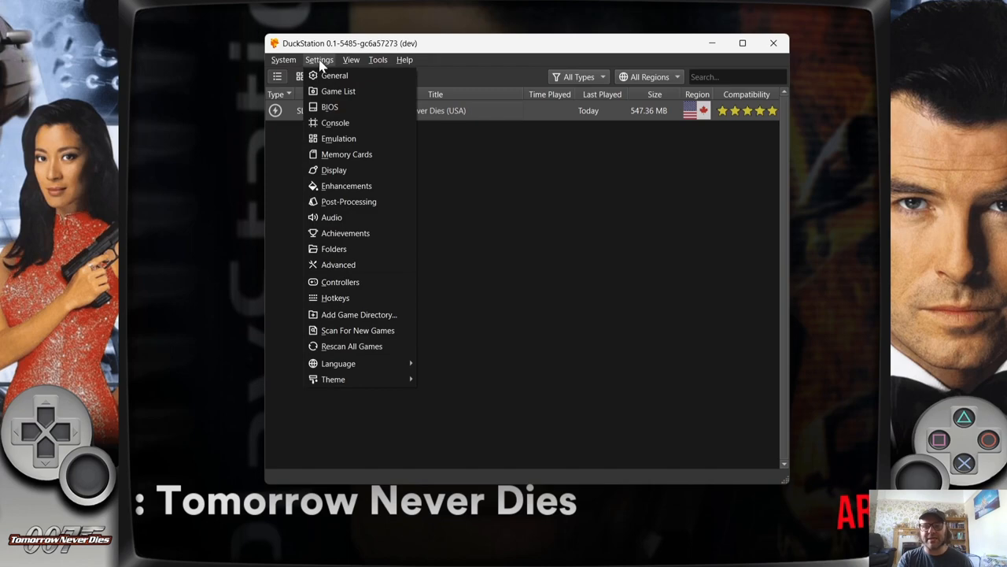
click(330, 107)
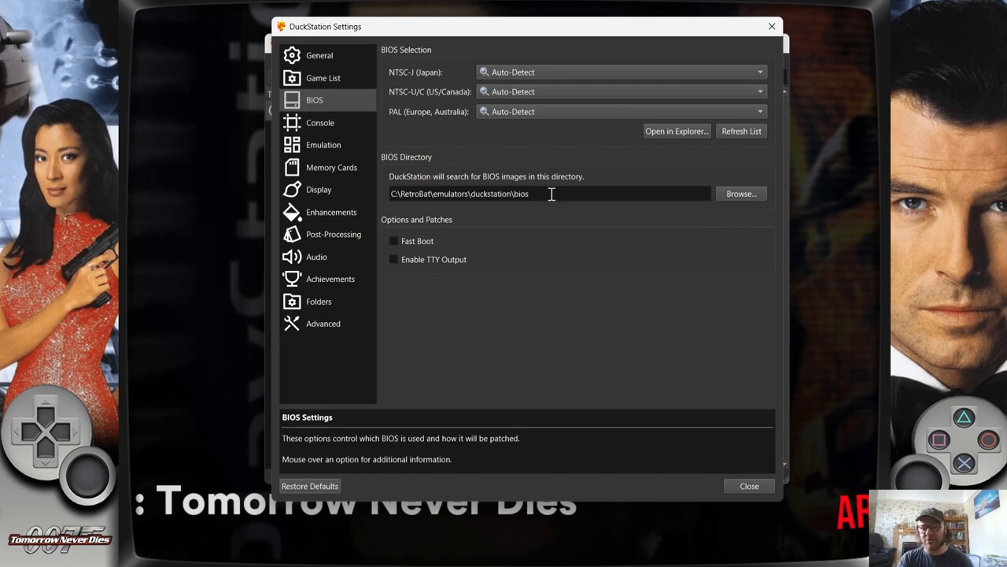
click(531, 193)
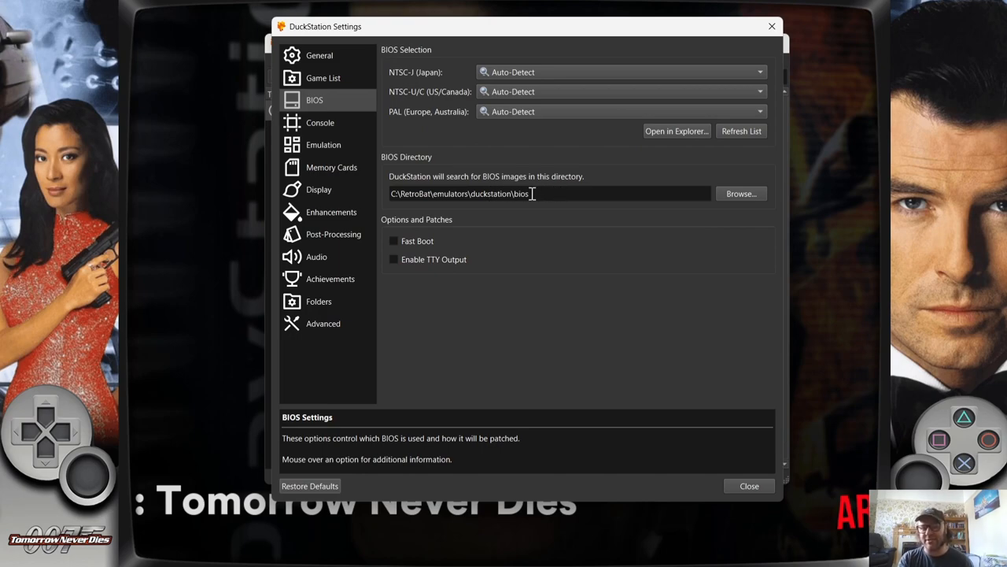
click(739, 193)
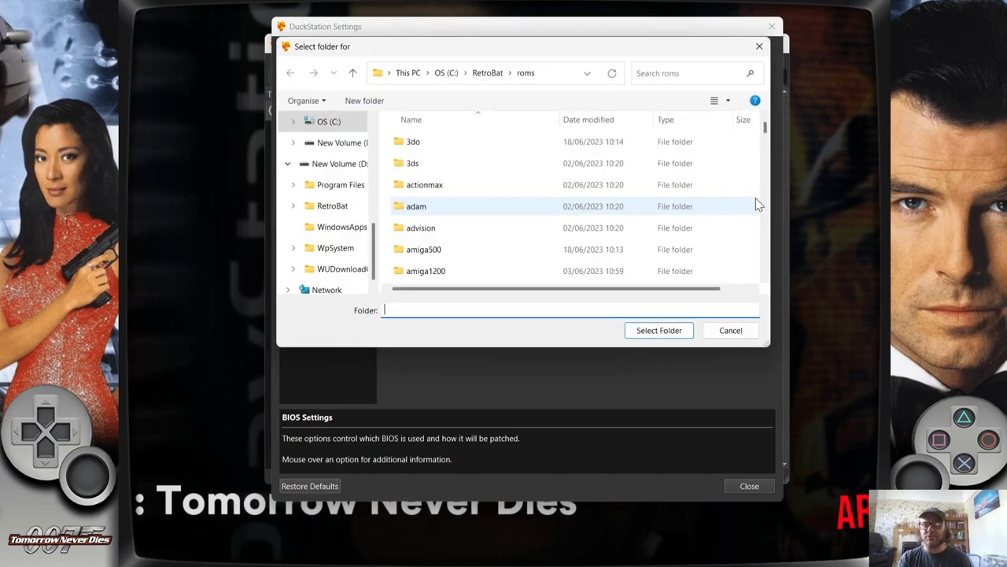
Select C:\RetroBat\bios as DuckStation's BIOS directory.
click(338, 142)
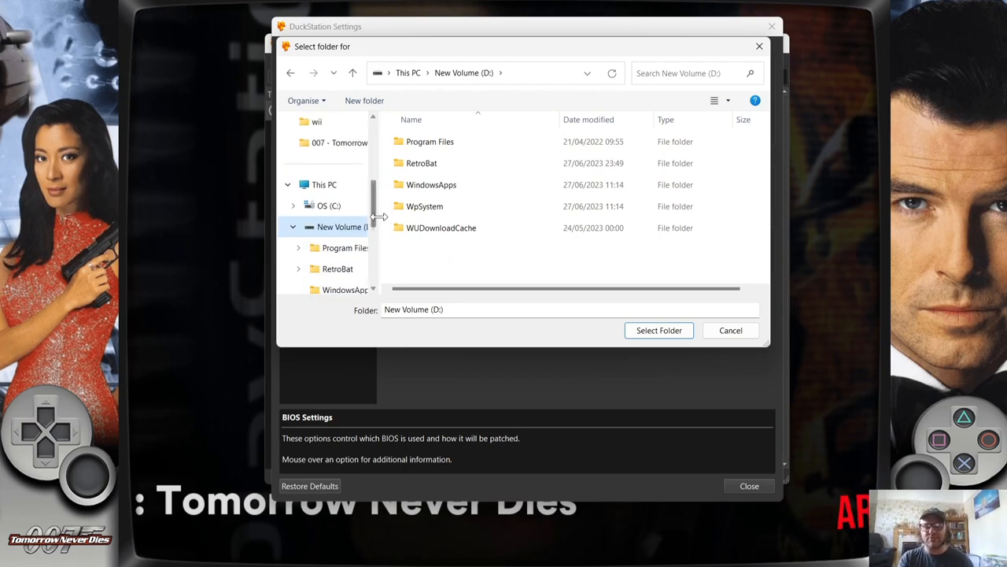
click(327, 205)
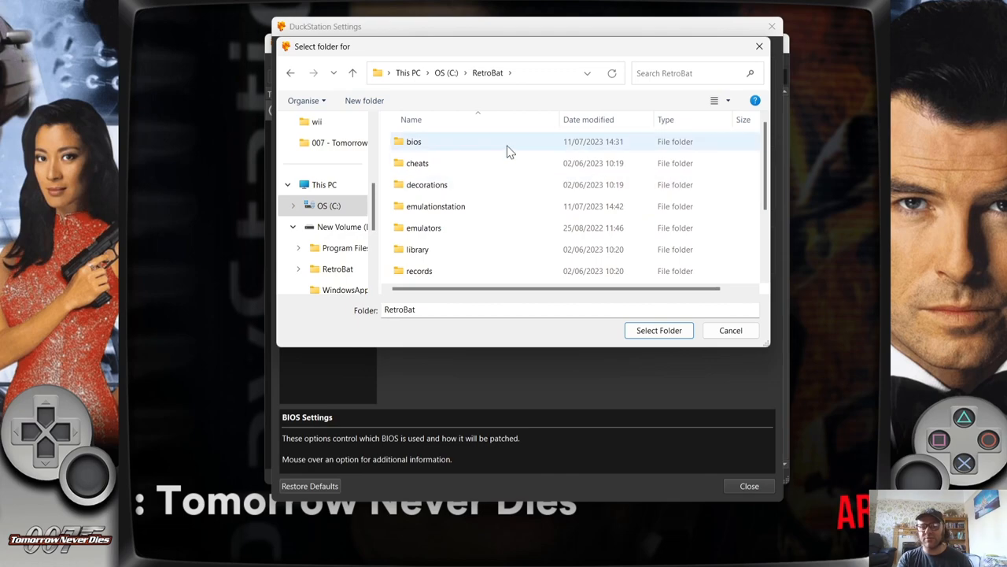
click(414, 142)
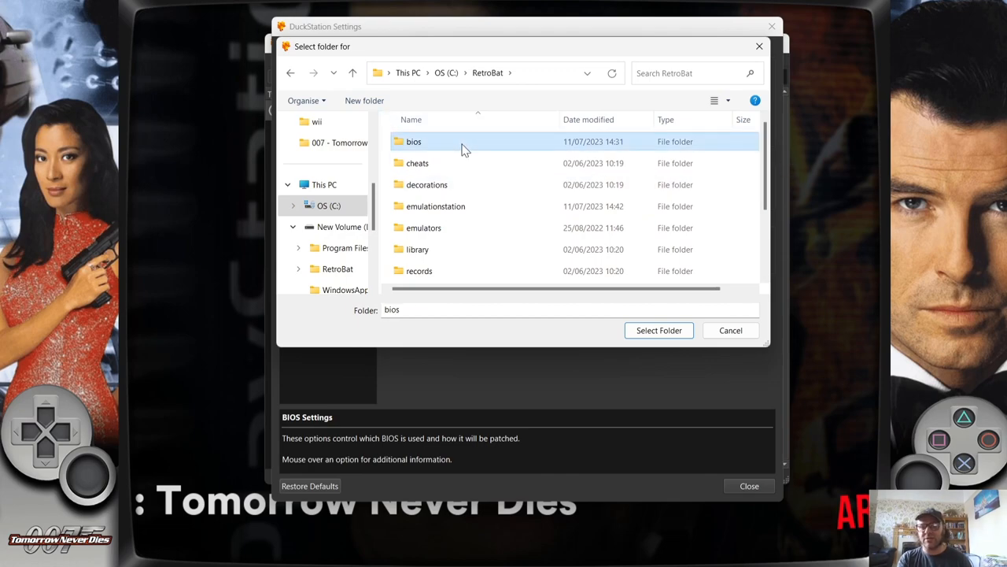
click(657, 331)
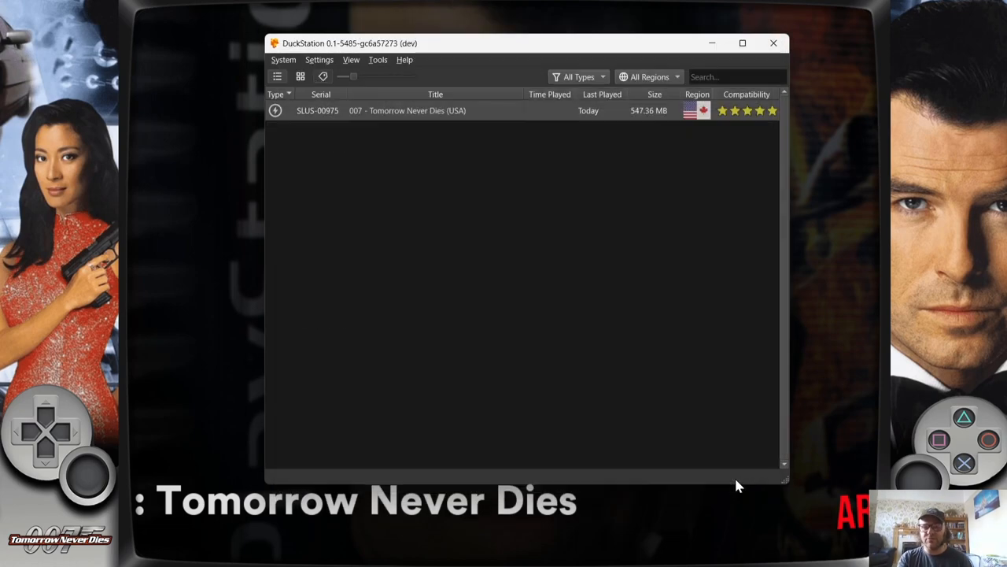
mouse_move(657, 160)
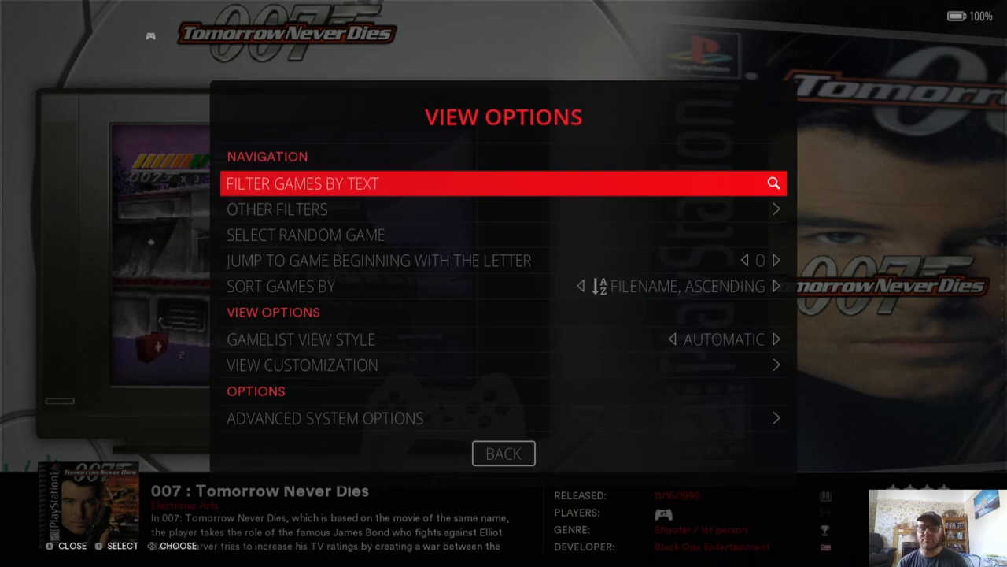
Review the PlayStation system settings showing DuckStation emulator and 16/9 game aspect ratio.
key(down)
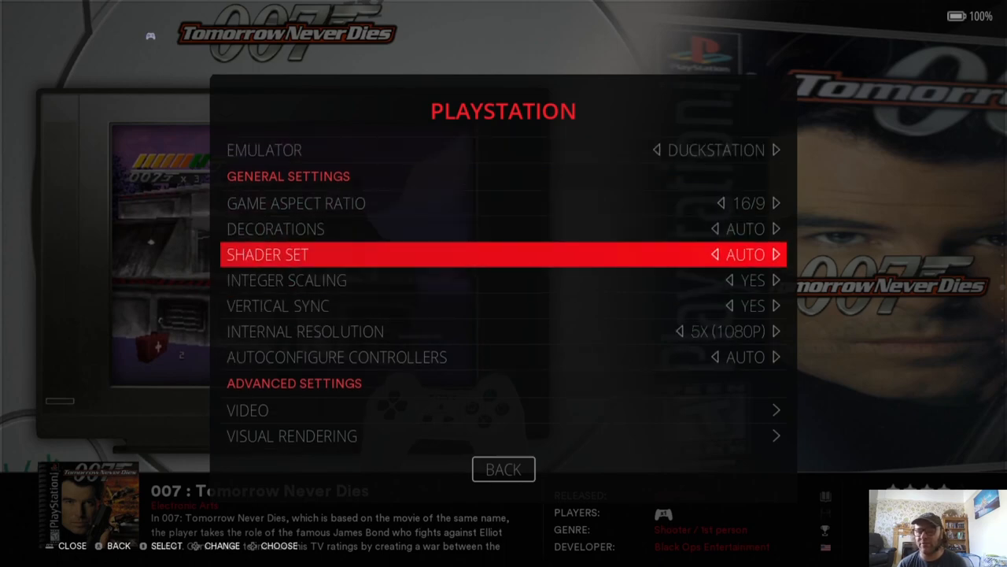
key(up)
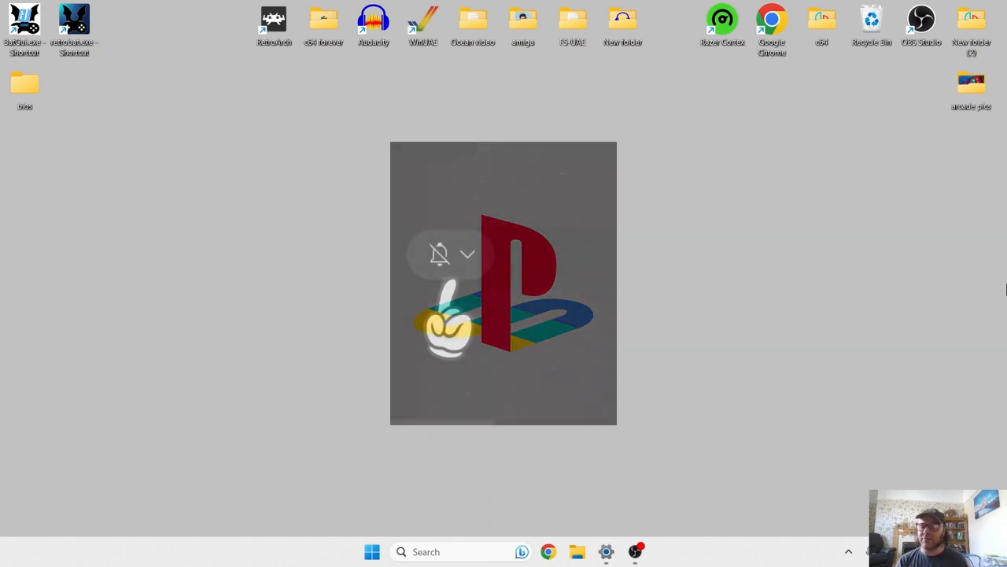
Exit RetroBat back to the Windows desktop.
click(468, 254)
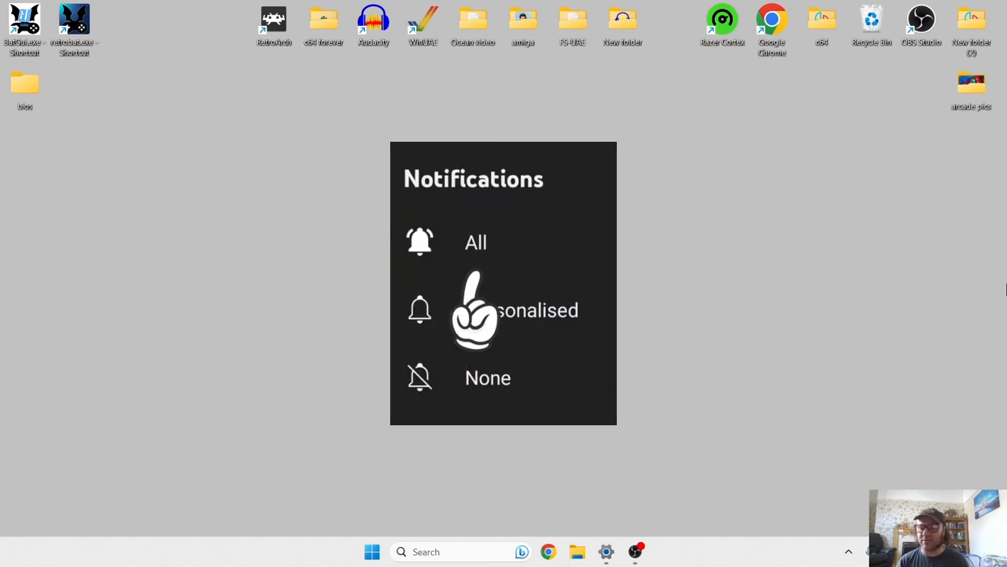